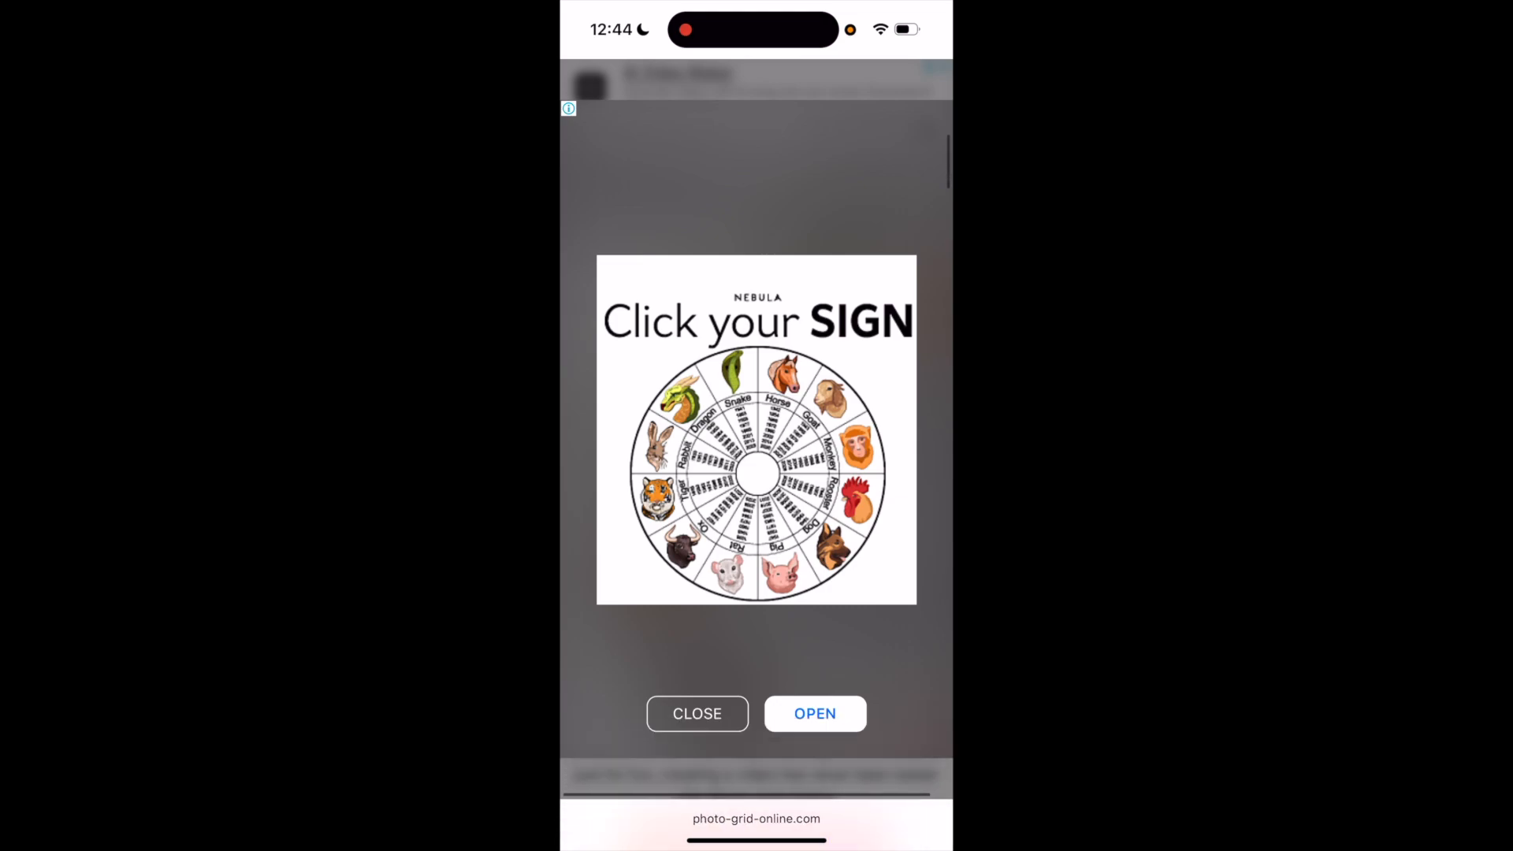
Step: Dismiss the ad, pick the Instagram Ad 1080 x 1080 px size and continue to formats
{"action": "left_click", "coordinate": [697, 713]}
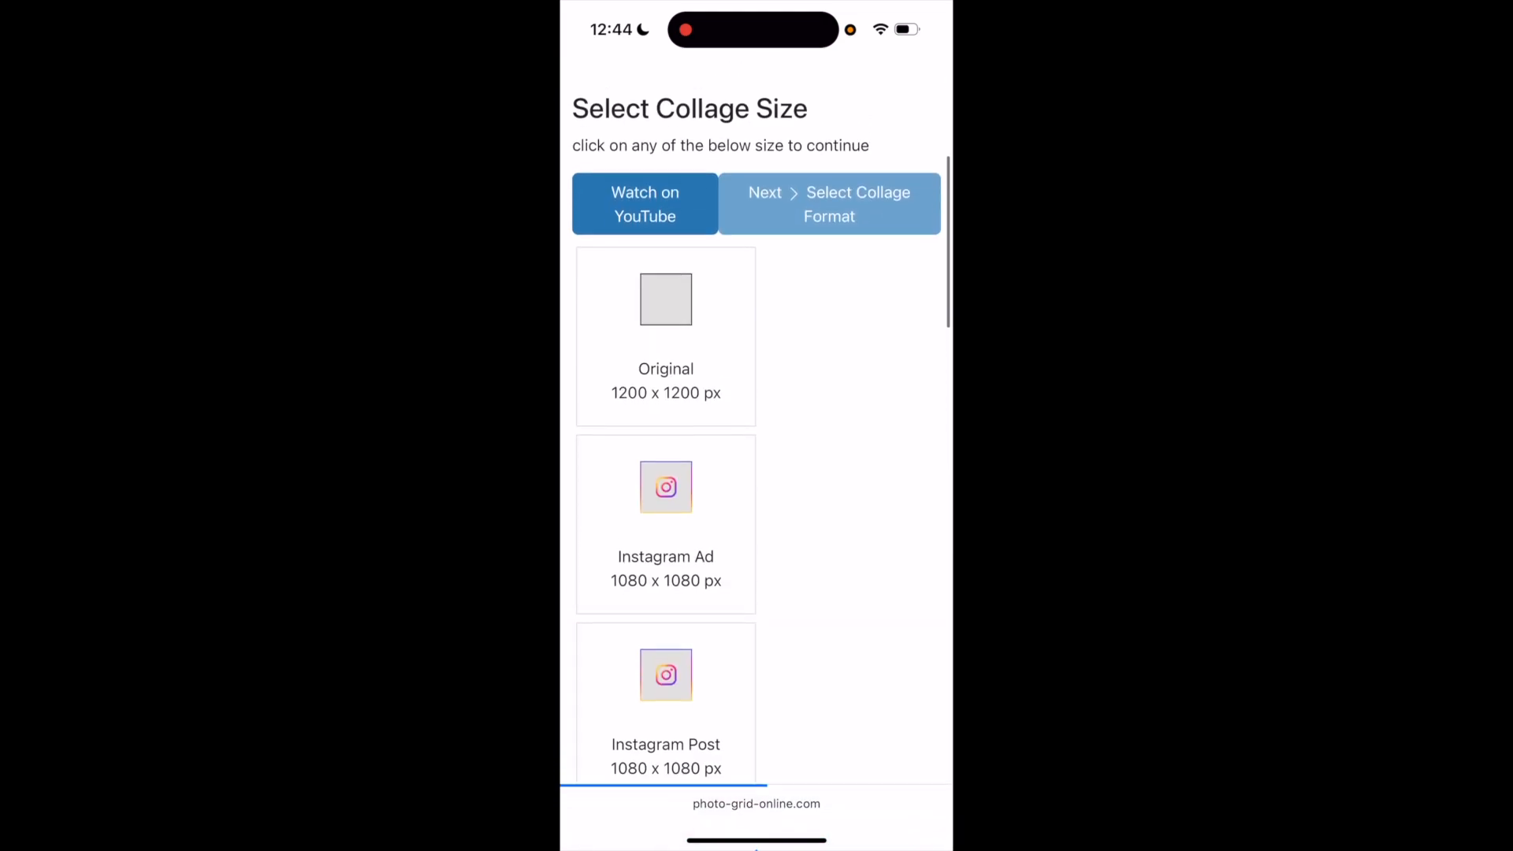
{"action": "scroll", "scroll_direction": "down", "scroll_amount": 3}
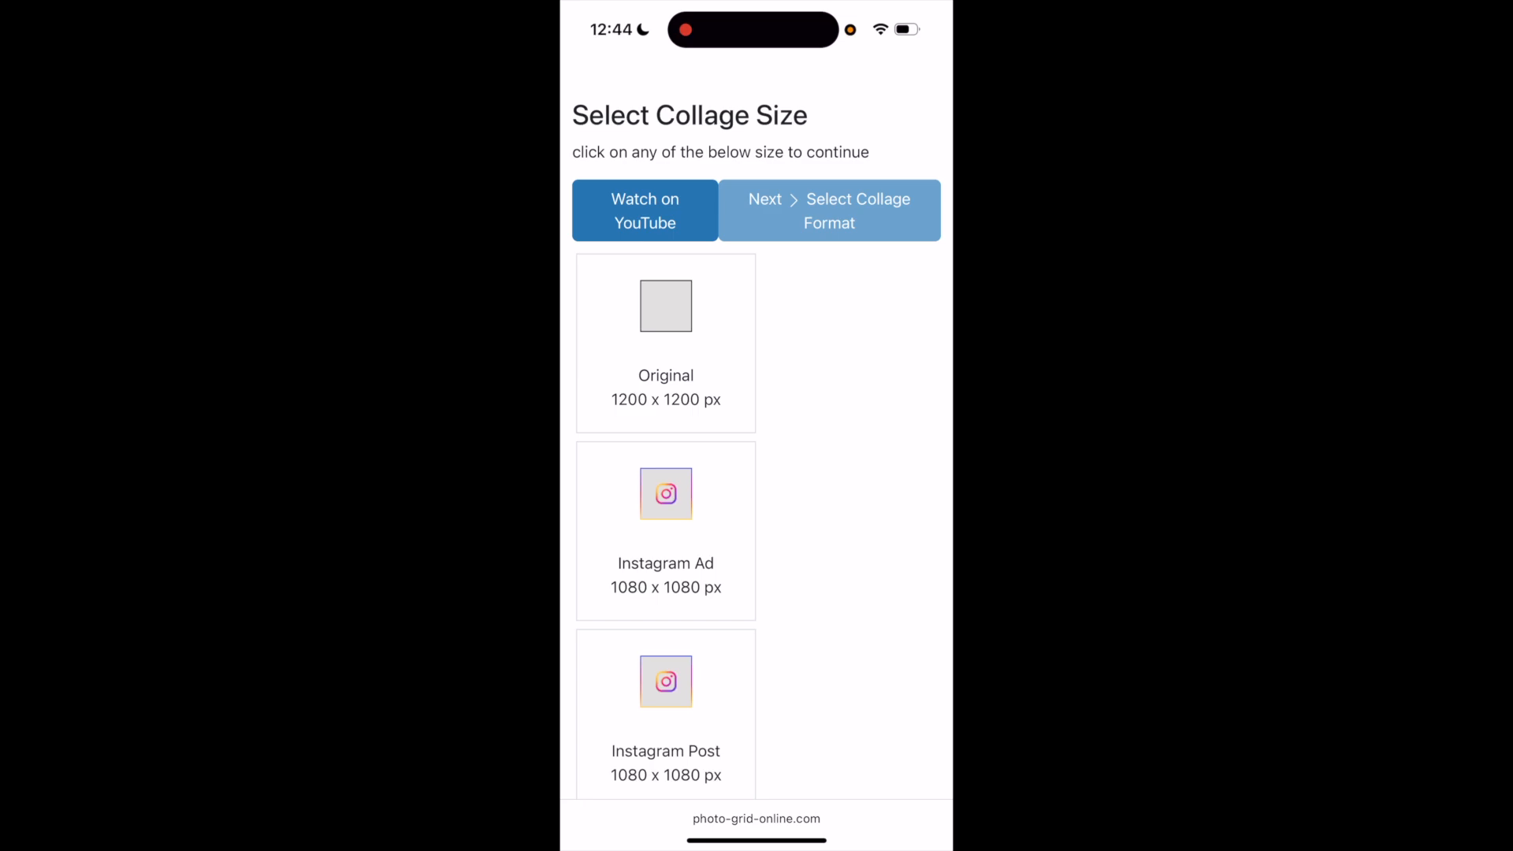
{"action": "scroll", "scroll_direction": "down", "scroll_amount": 3}
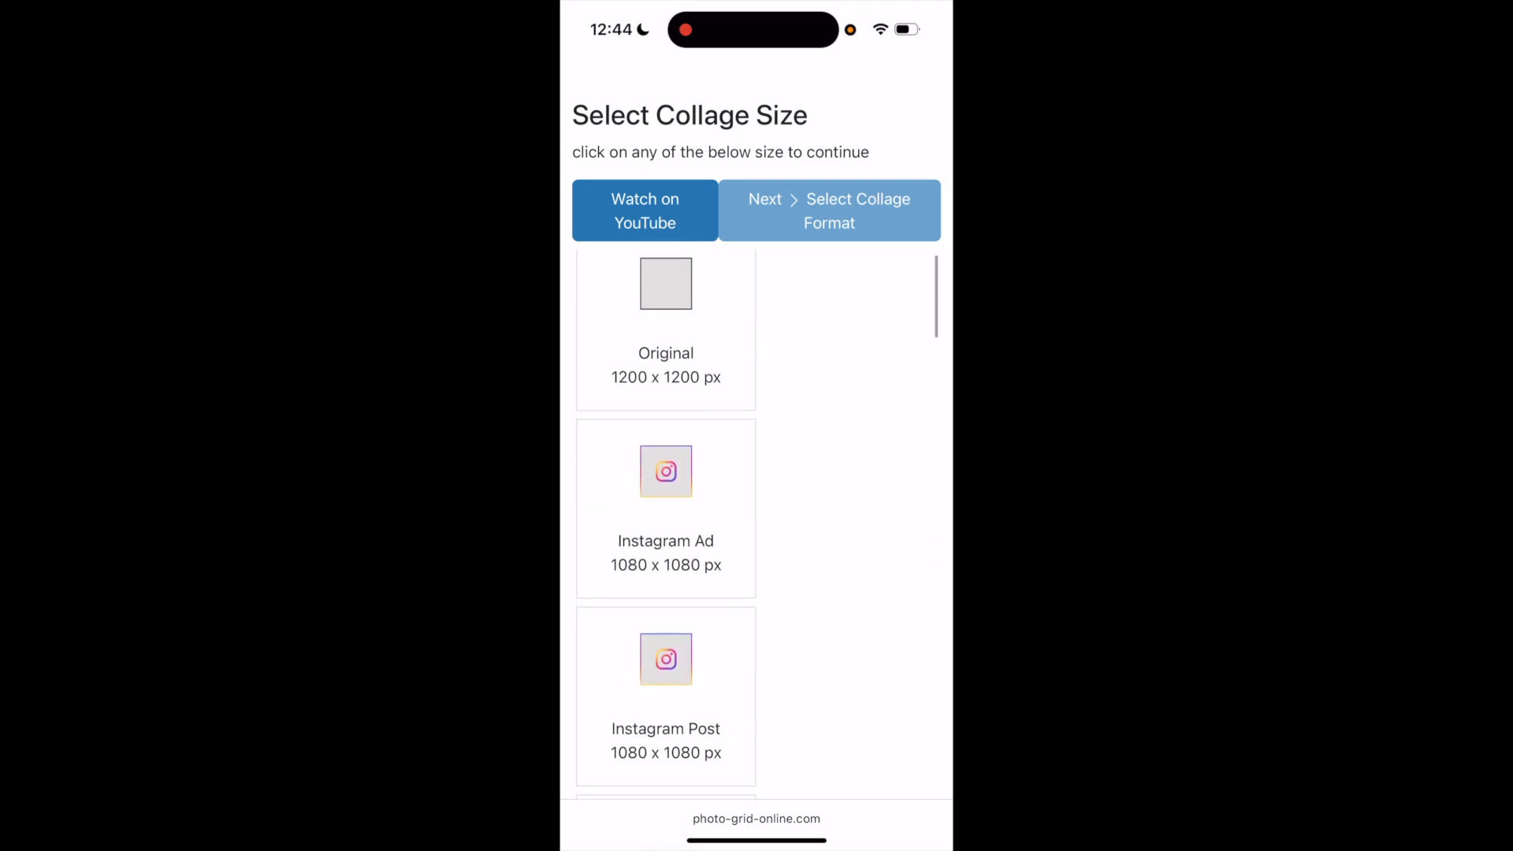
{"action": "left_click", "coordinate": [665, 508]}
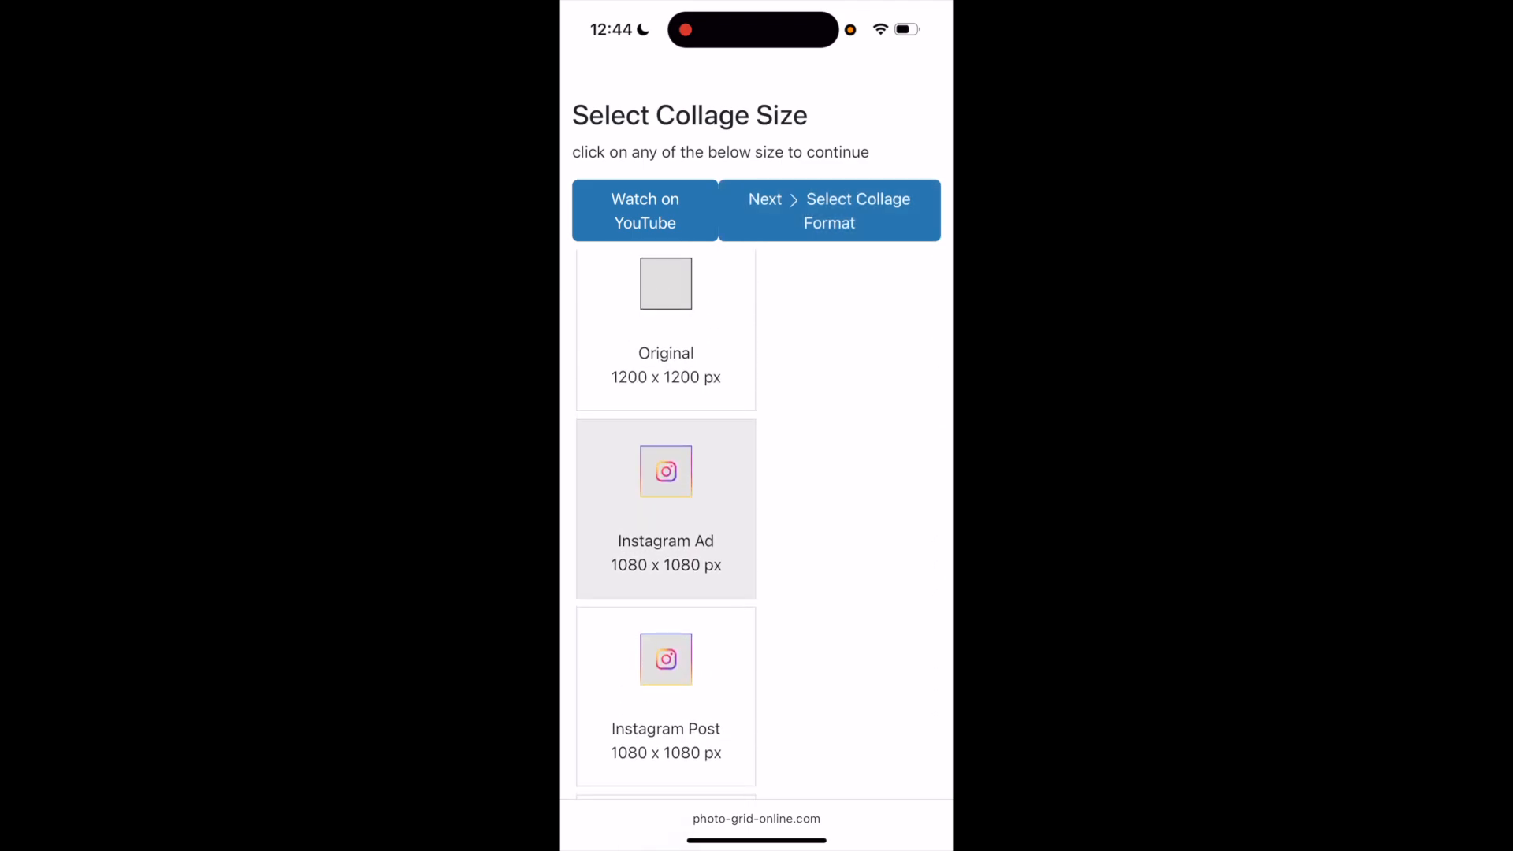
{"action": "left_click", "coordinate": [828, 210]}
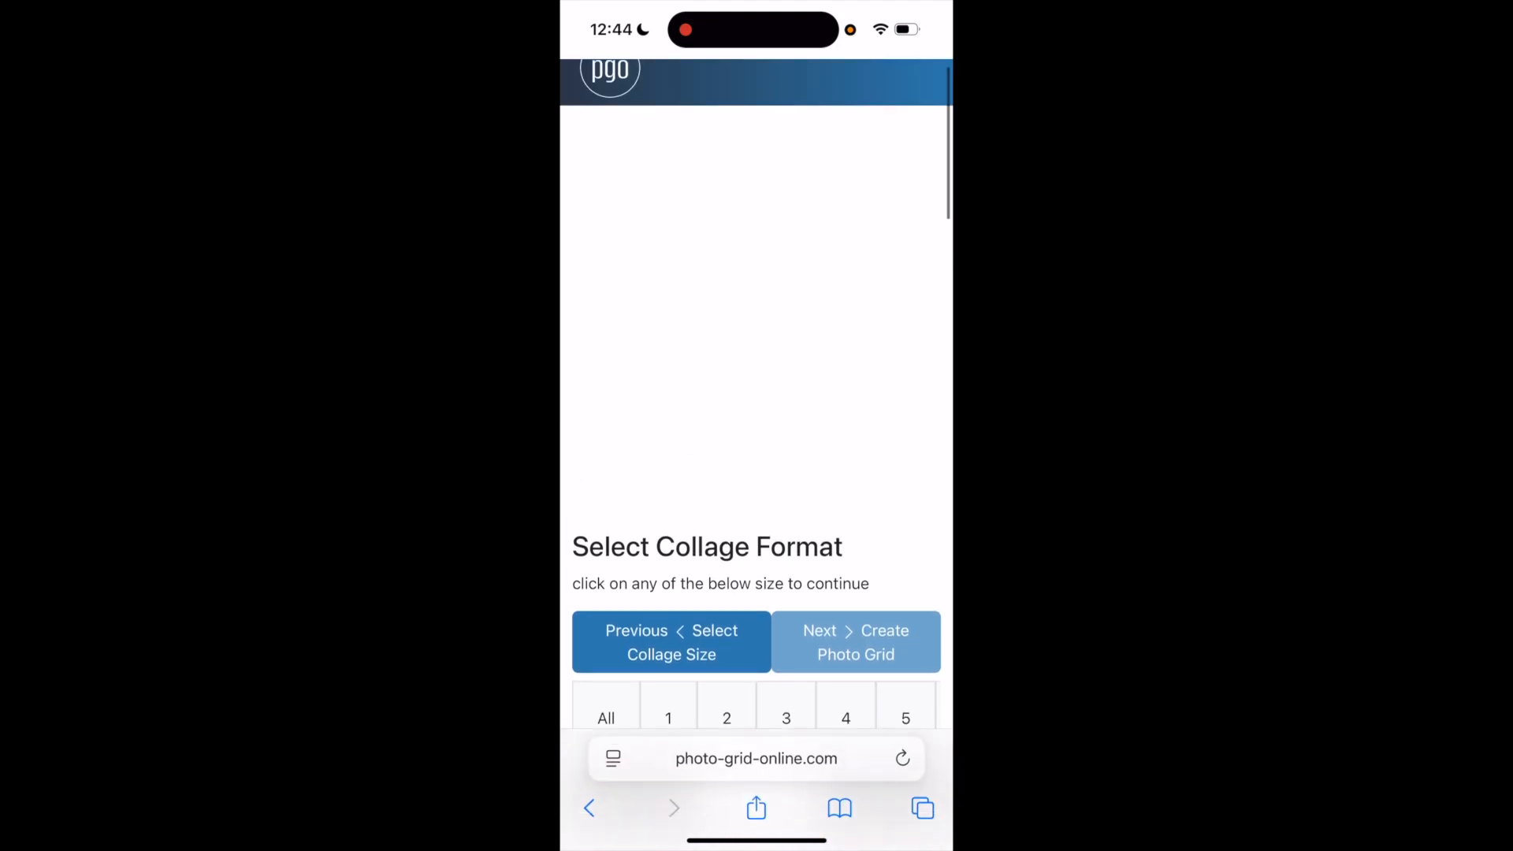
Step: Choose the layout with three stacked cells beside one tall cell
{"action": "scroll", "scroll_direction": "down", "scroll_amount": 3}
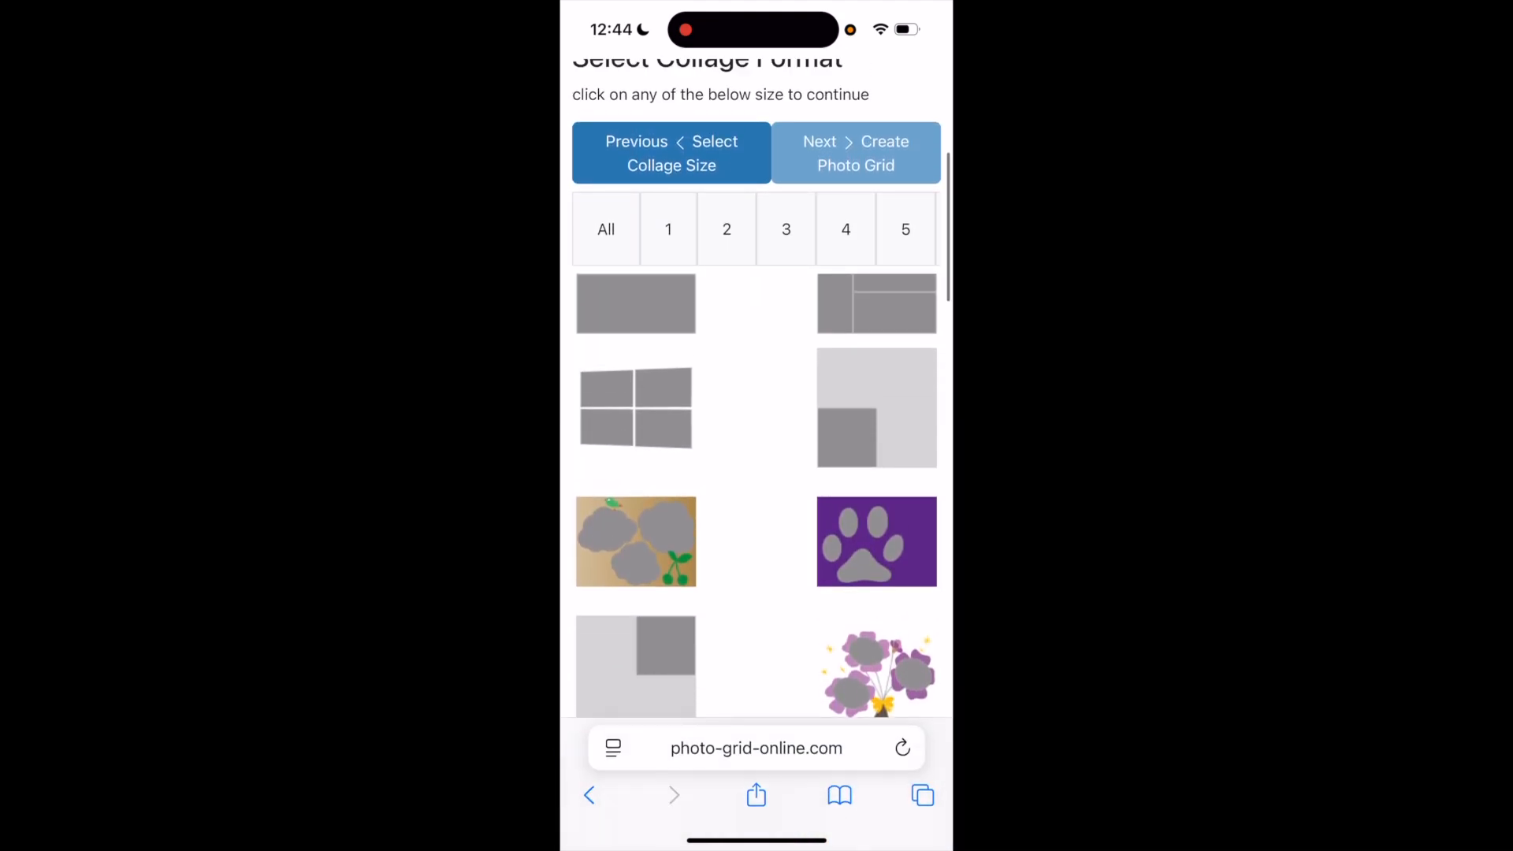
{"action": "scroll", "scroll_direction": "down", "scroll_amount": 3}
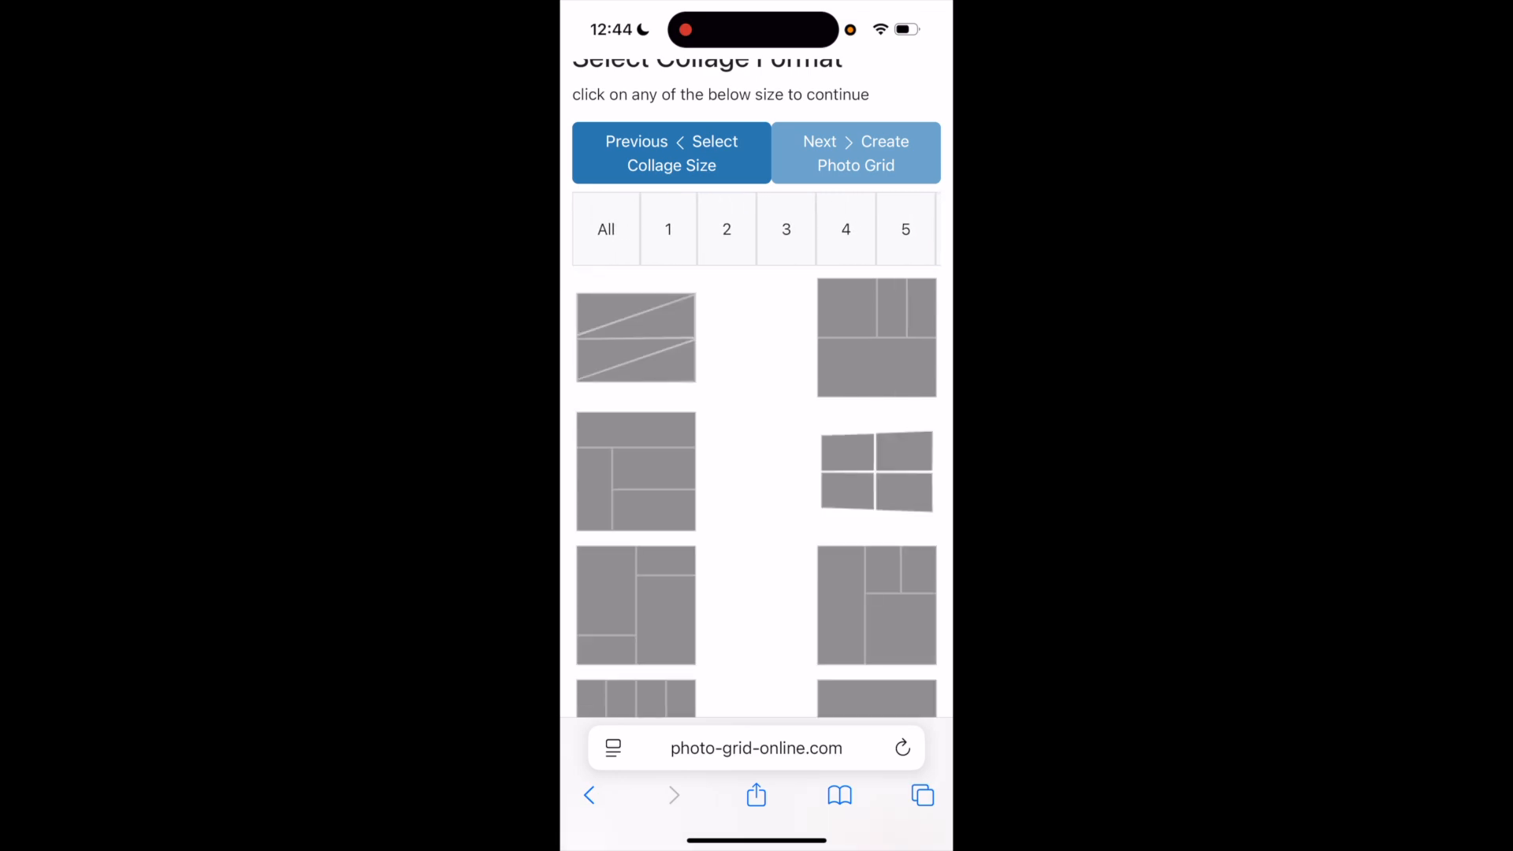
{"action": "scroll", "scroll_direction": "down", "scroll_amount": 3}
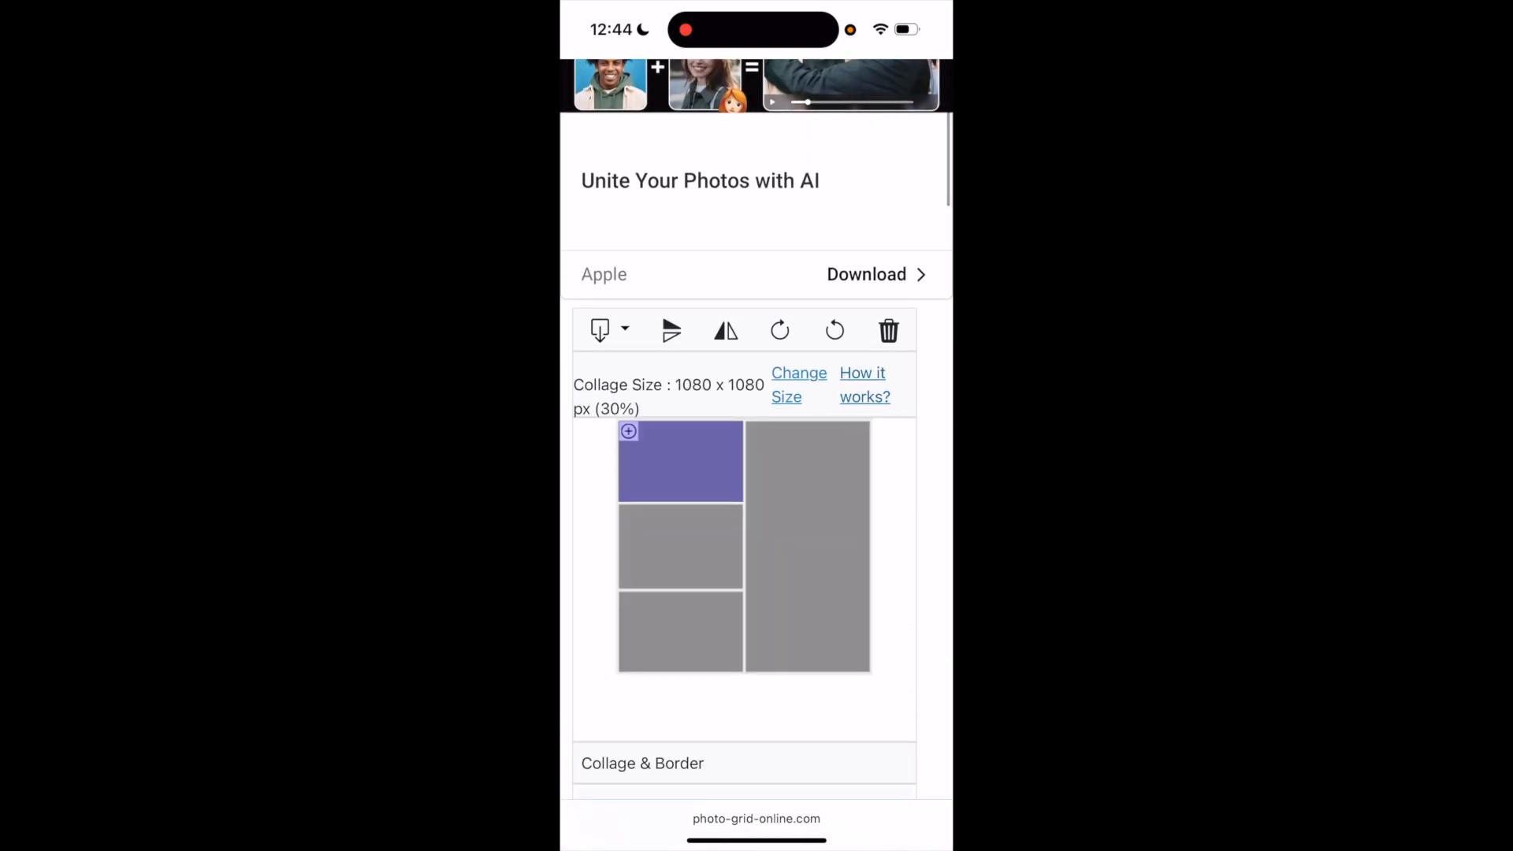
Step: Add the cat photos from the Photo Library into all four collage cells
{"action": "scroll", "scroll_direction": "down", "scroll_amount": 3}
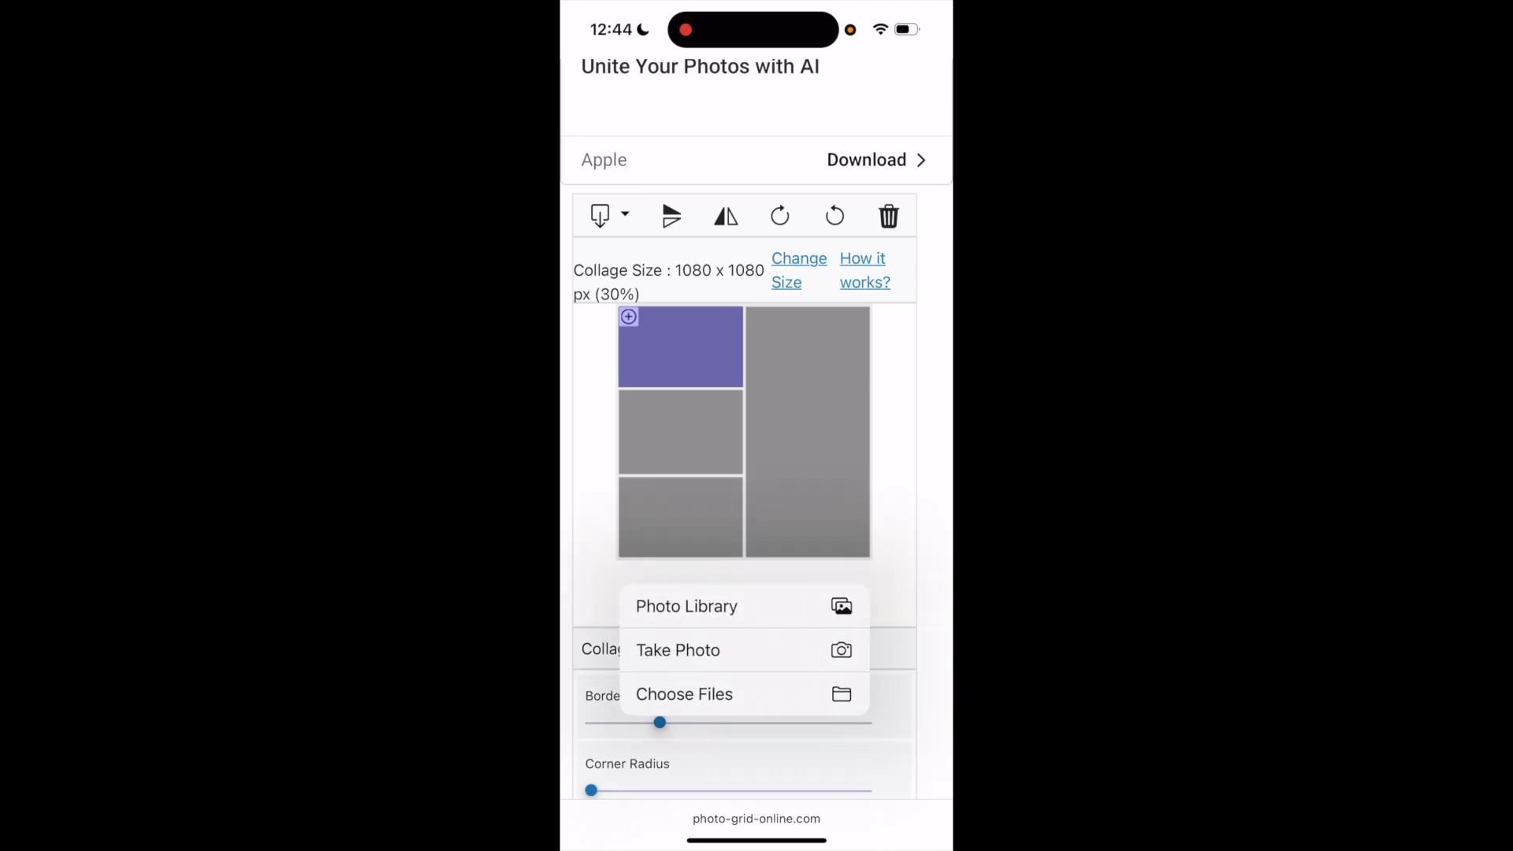
{"action": "left_click", "coordinate": [687, 606]}
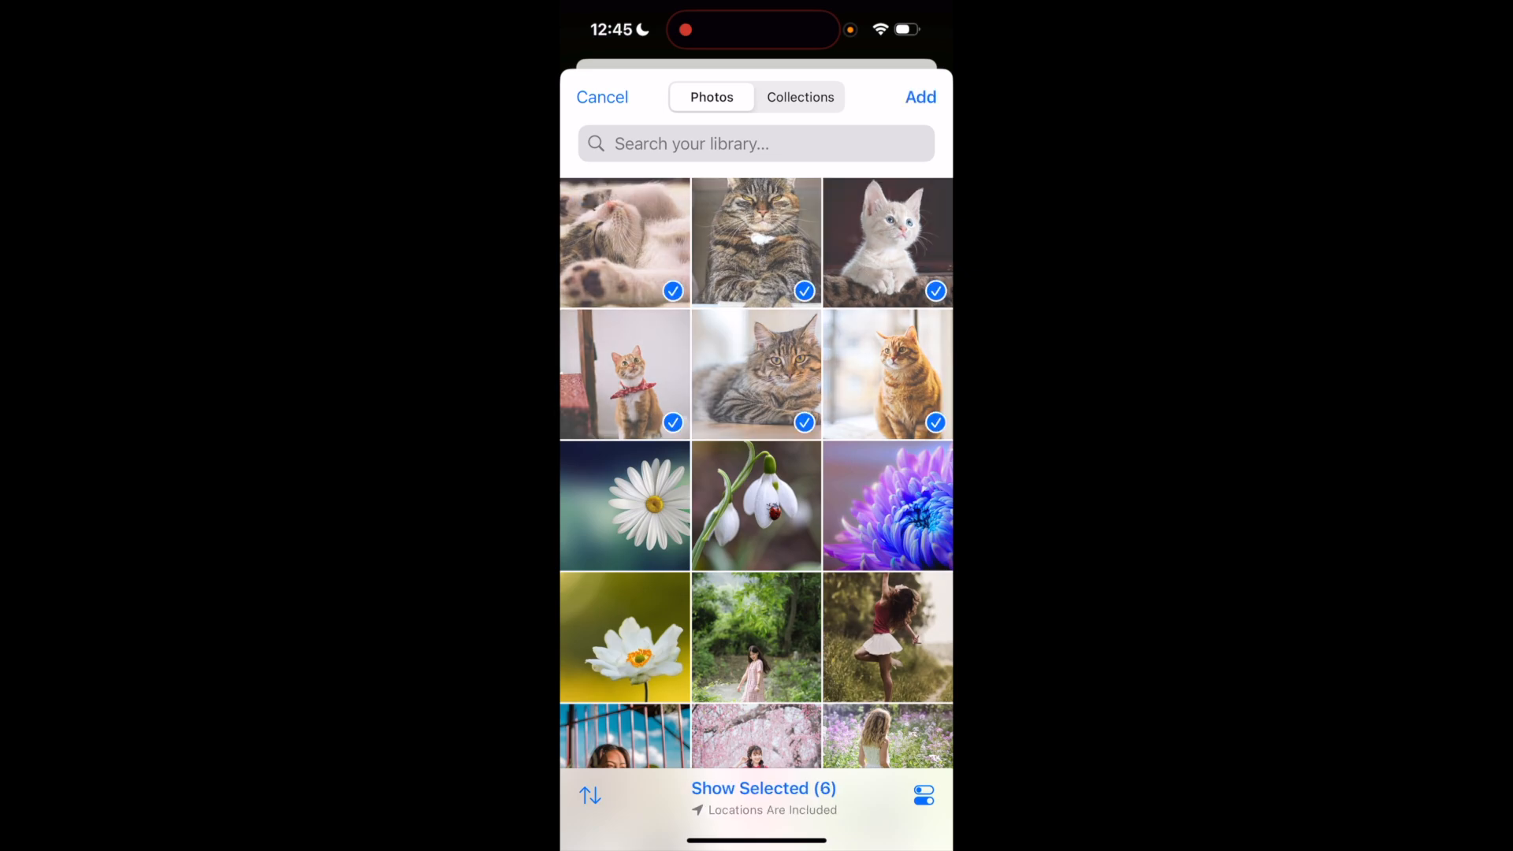
{"action": "left_click", "coordinate": [919, 96]}
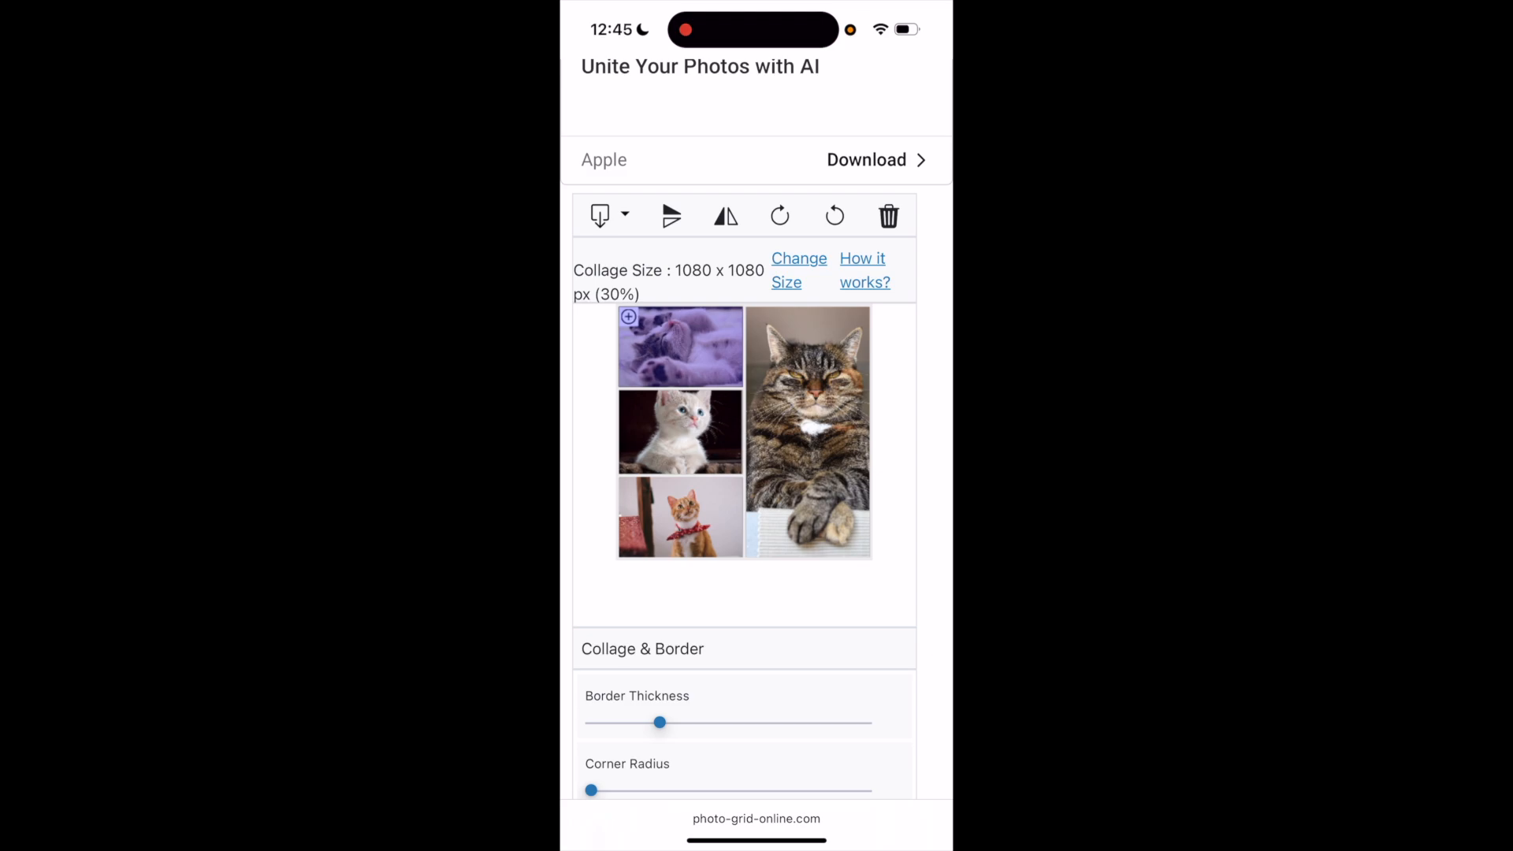
Step: Set Border Thickness to the middle and nudge Corner Radius slightly higher
{"action": "scroll", "scroll_direction": "down", "scroll_amount": 3}
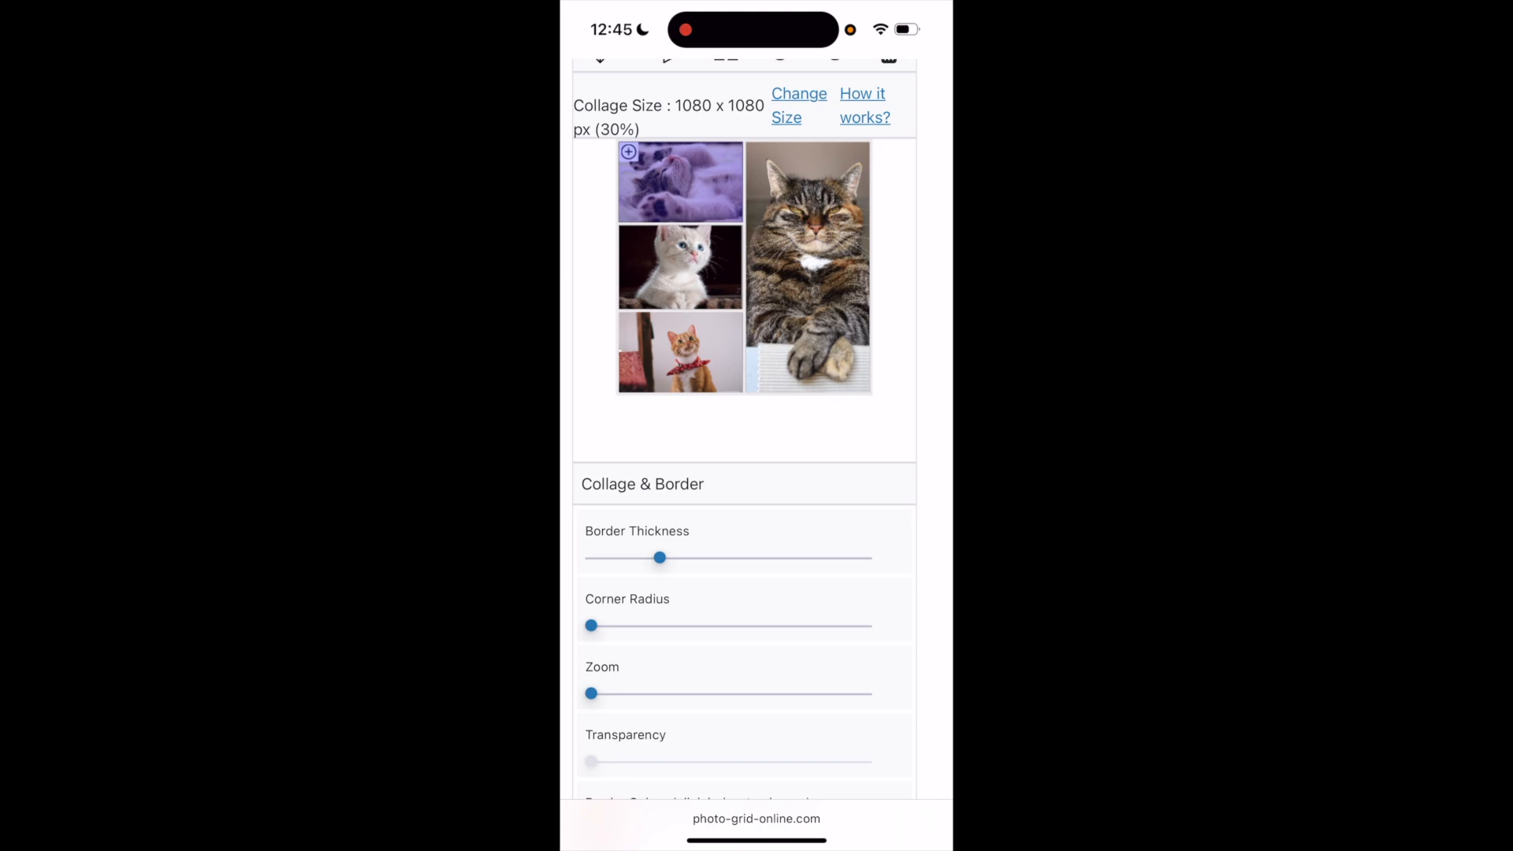
{"action": "left_click_drag", "start_coordinate": [661, 558], "coordinate": [728, 558]}
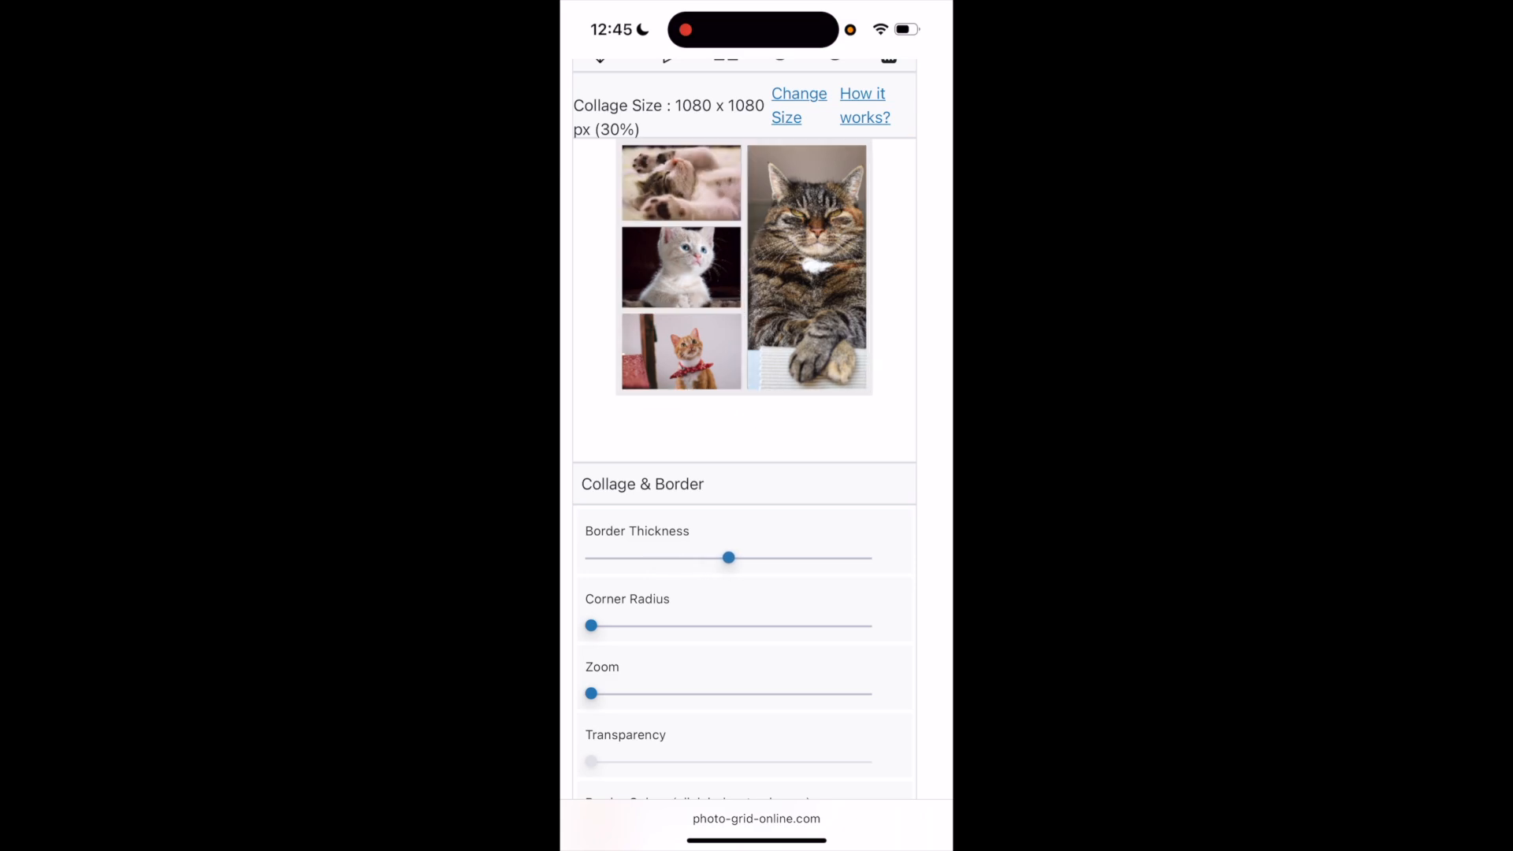
{"action": "scroll", "scroll_direction": "down", "scroll_amount": 3}
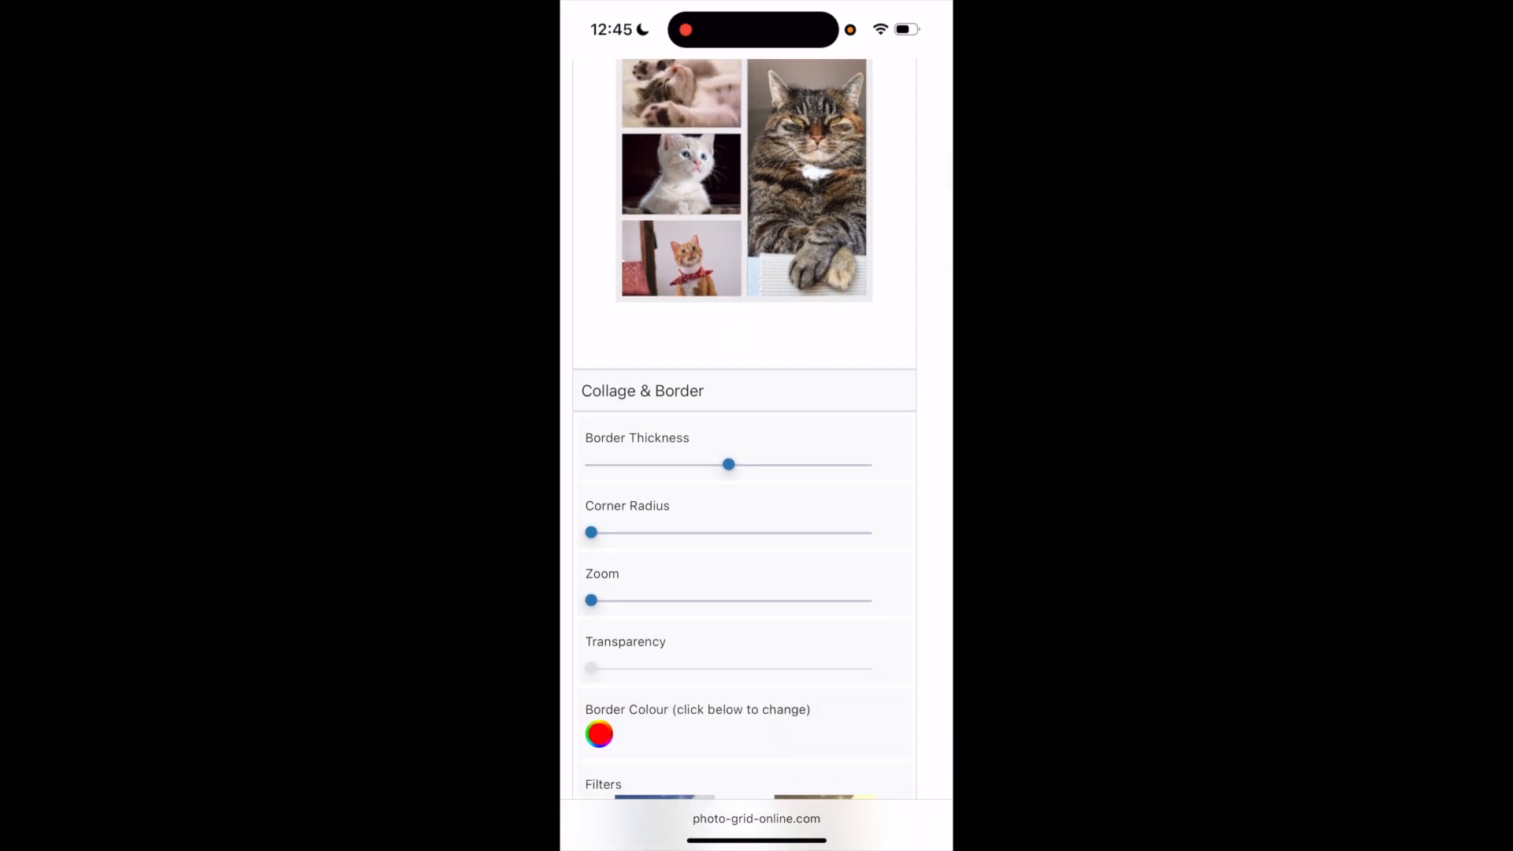
{"action": "left_click_drag", "start_coordinate": [590, 532], "coordinate": [659, 532]}
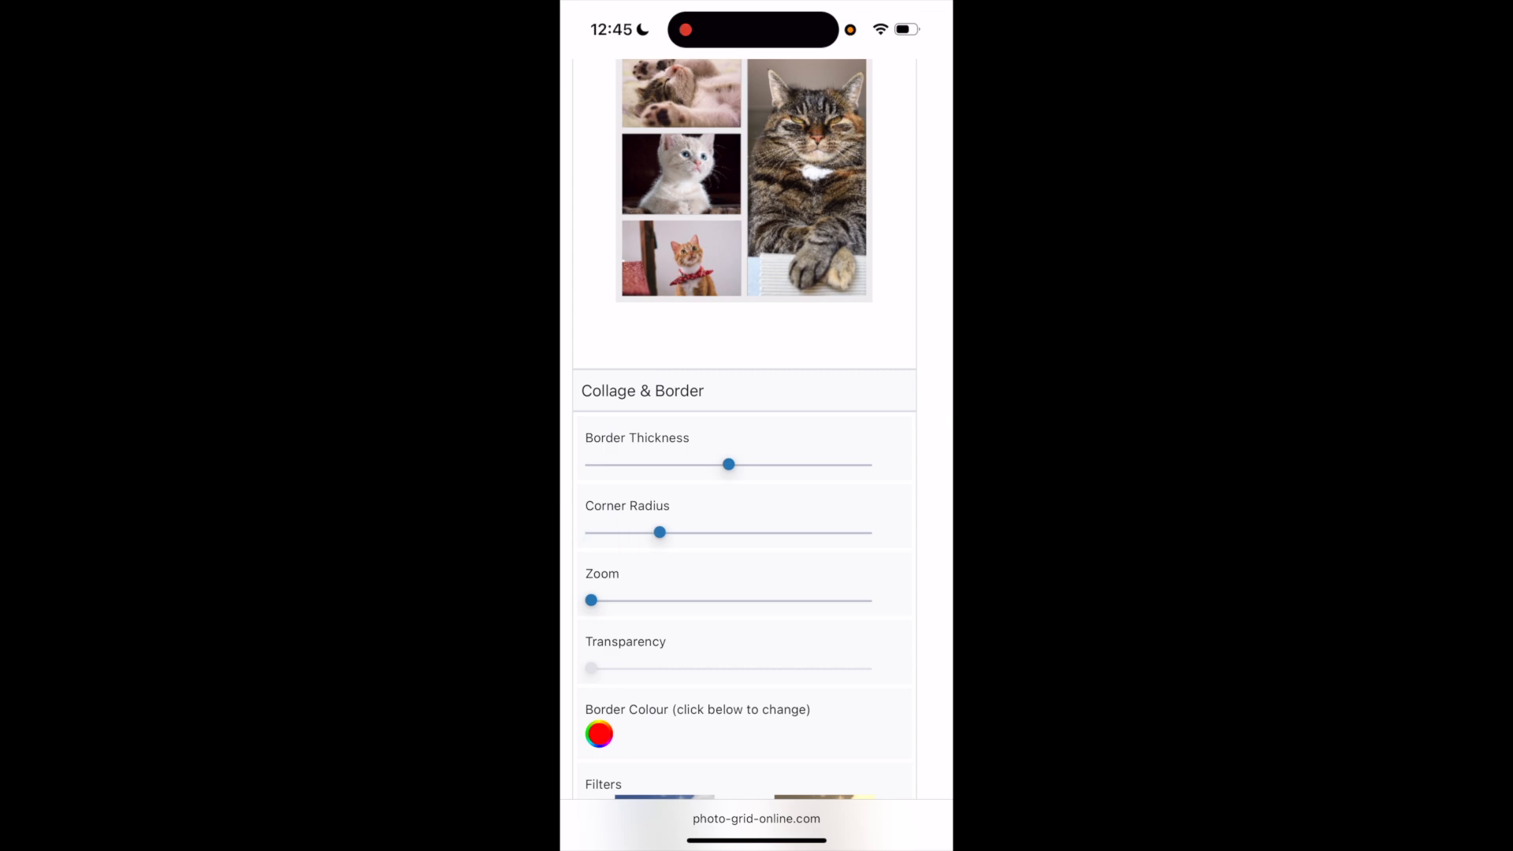
{"action": "scroll", "scroll_direction": "down", "scroll_amount": 3}
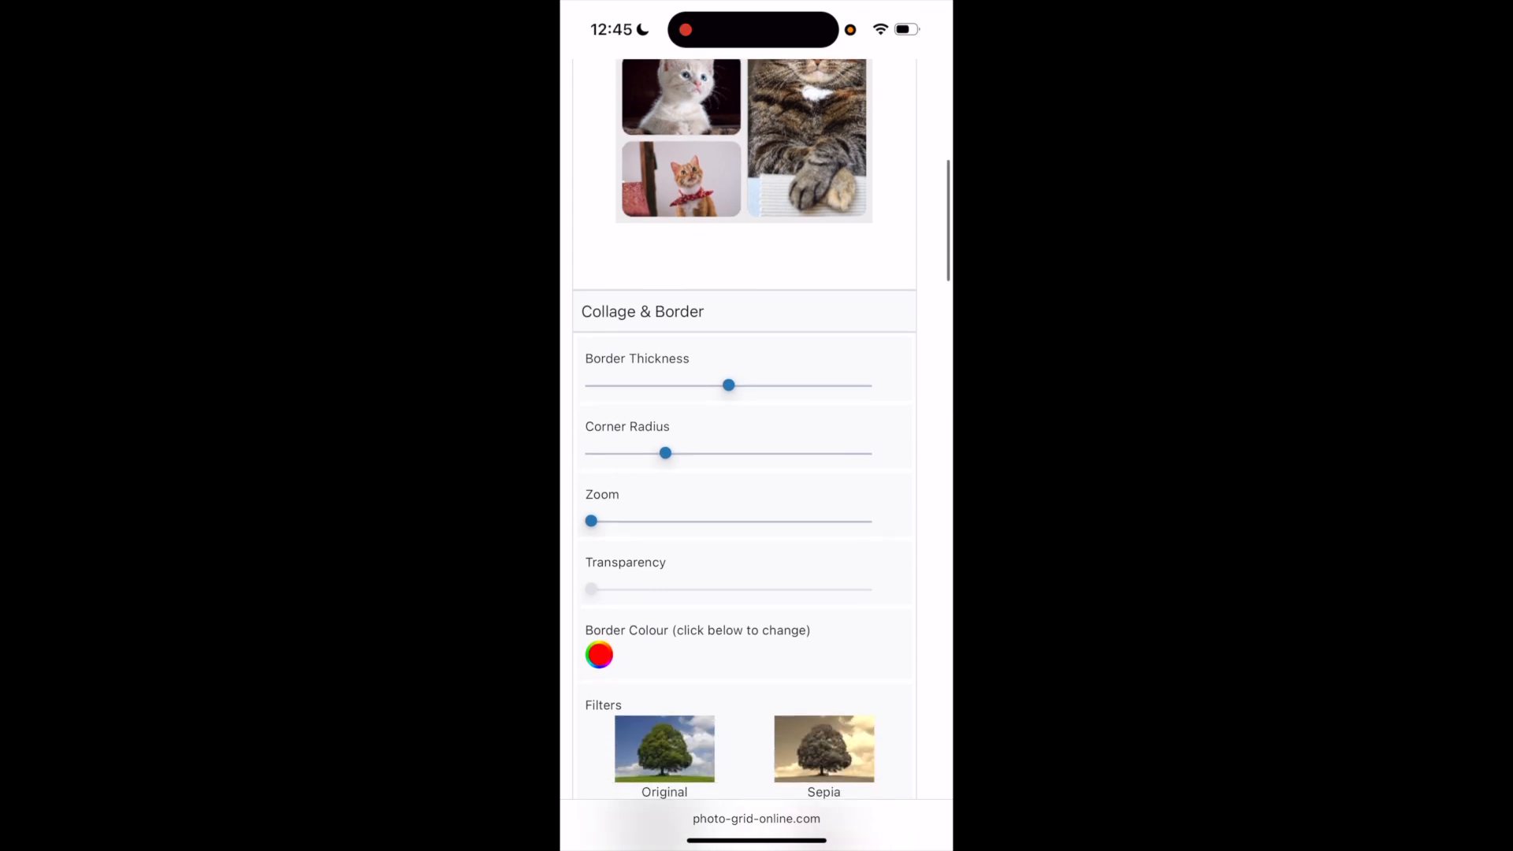
{"action": "scroll", "scroll_direction": "down", "scroll_amount": 3}
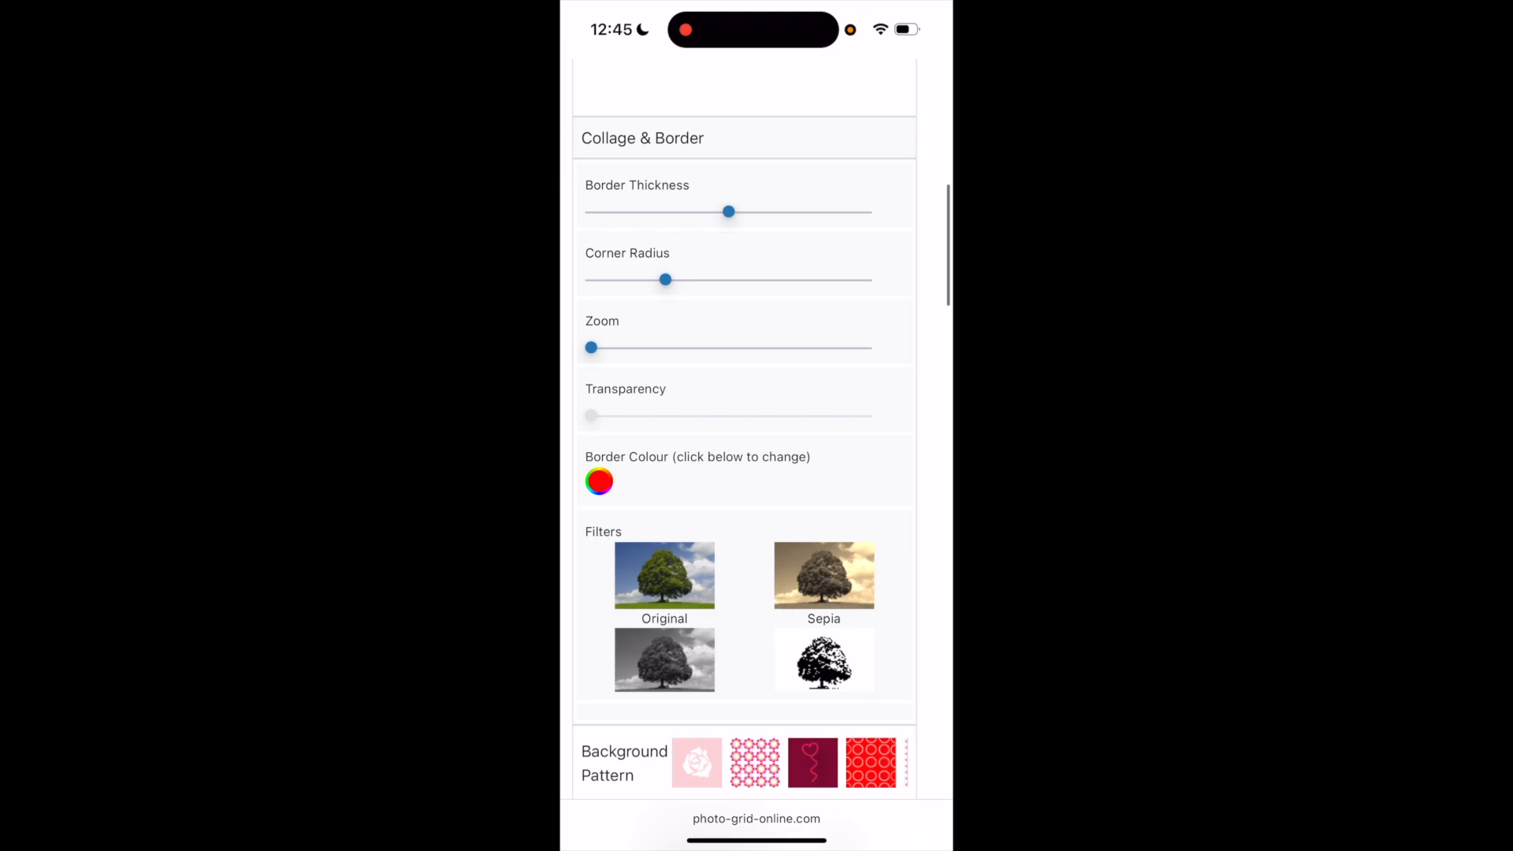
Step: Pick a light blue-violet border colour from the colour spectrum
{"action": "left_click", "coordinate": [598, 480]}
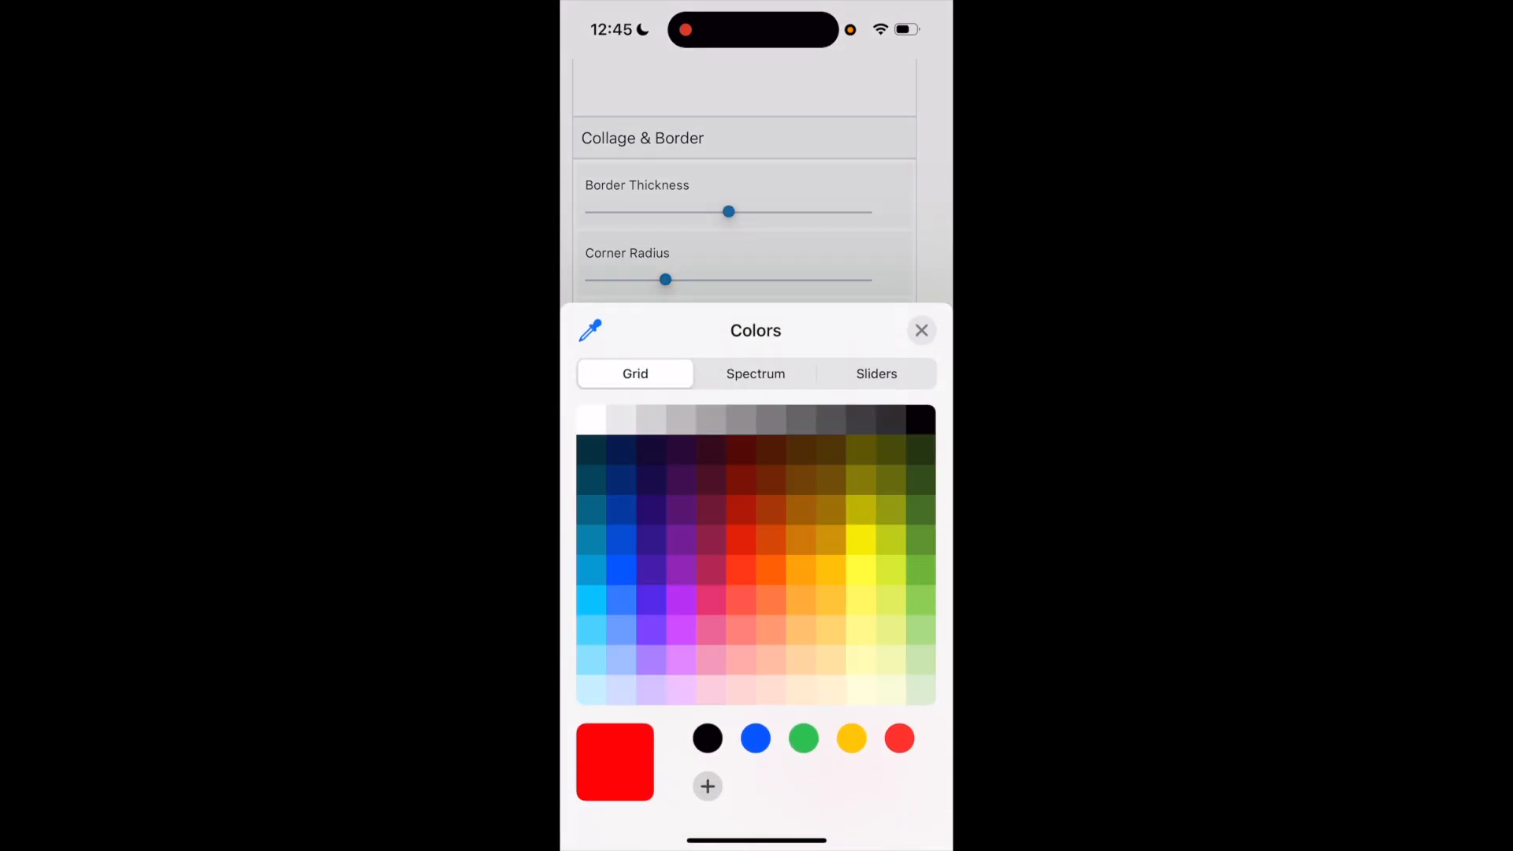
{"action": "left_click", "coordinate": [755, 373]}
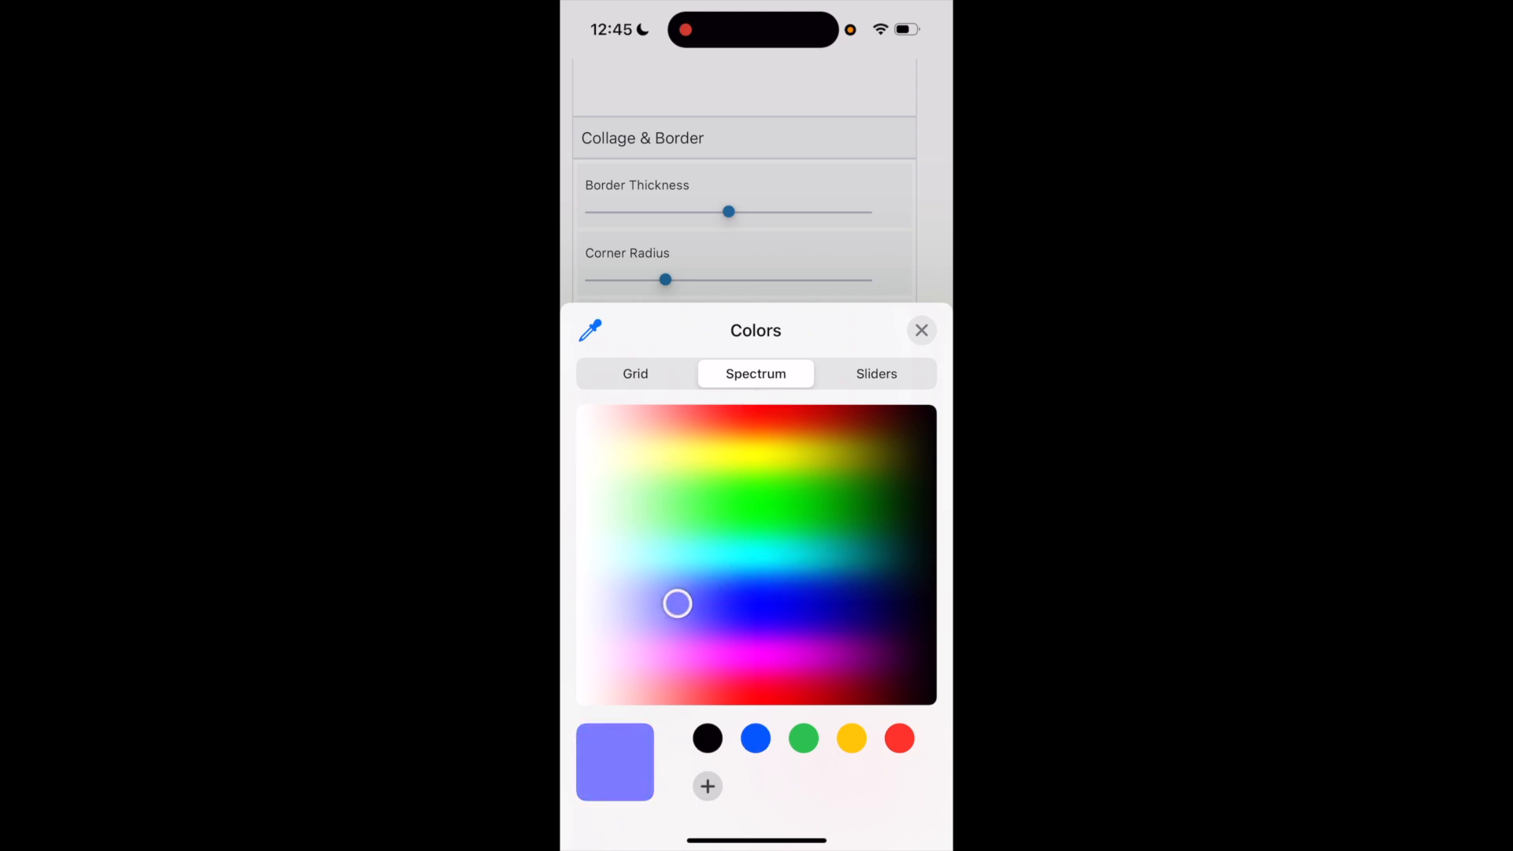
{"action": "left_click", "coordinate": [920, 331]}
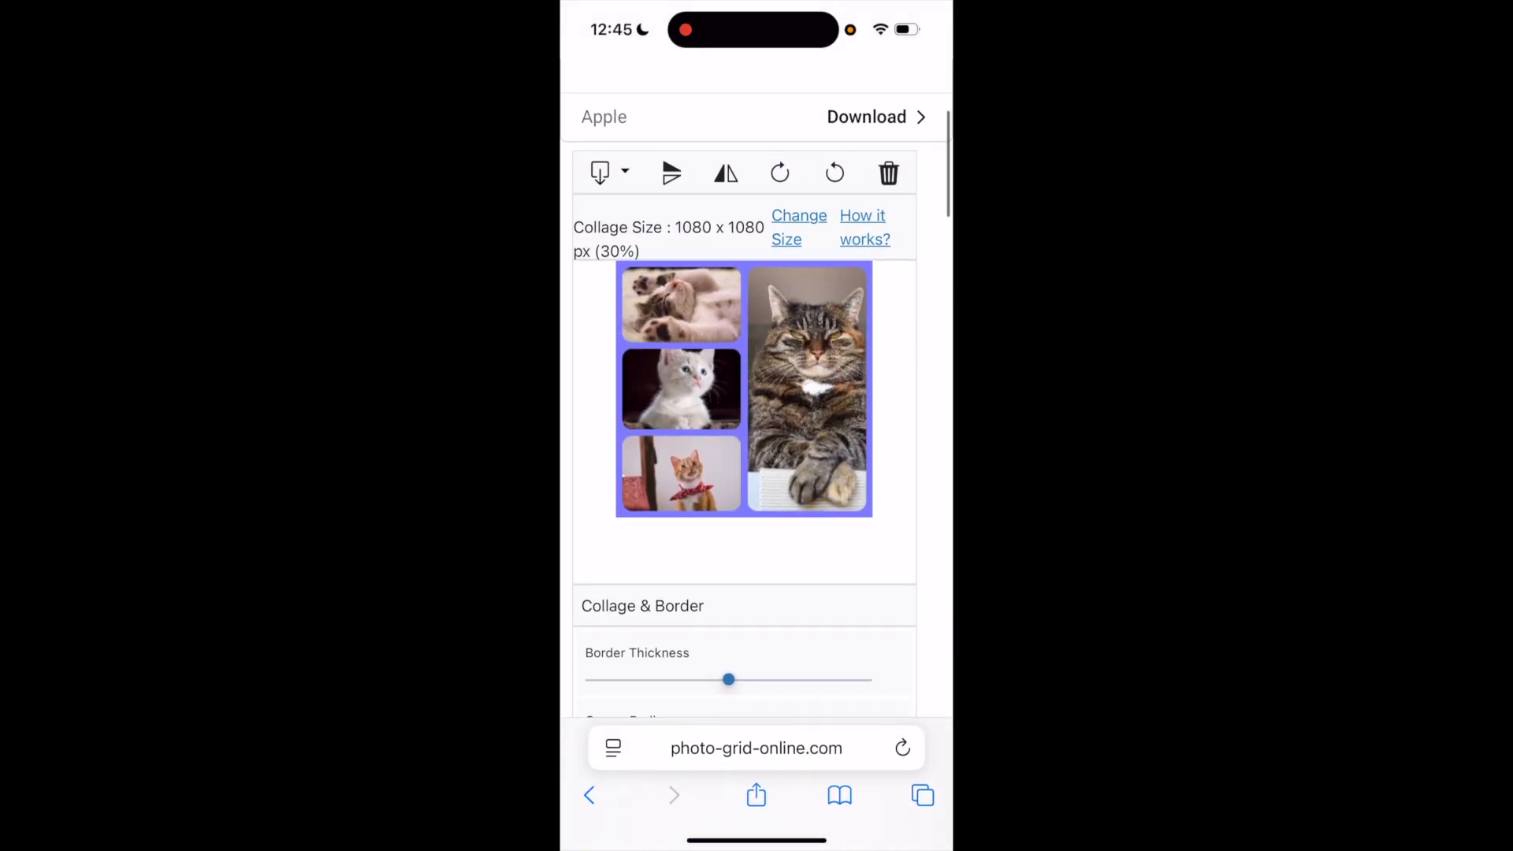
Step: Apply the orange textured background pattern swatch behind the collage borders
{"action": "scroll", "scroll_direction": "down", "scroll_amount": 3}
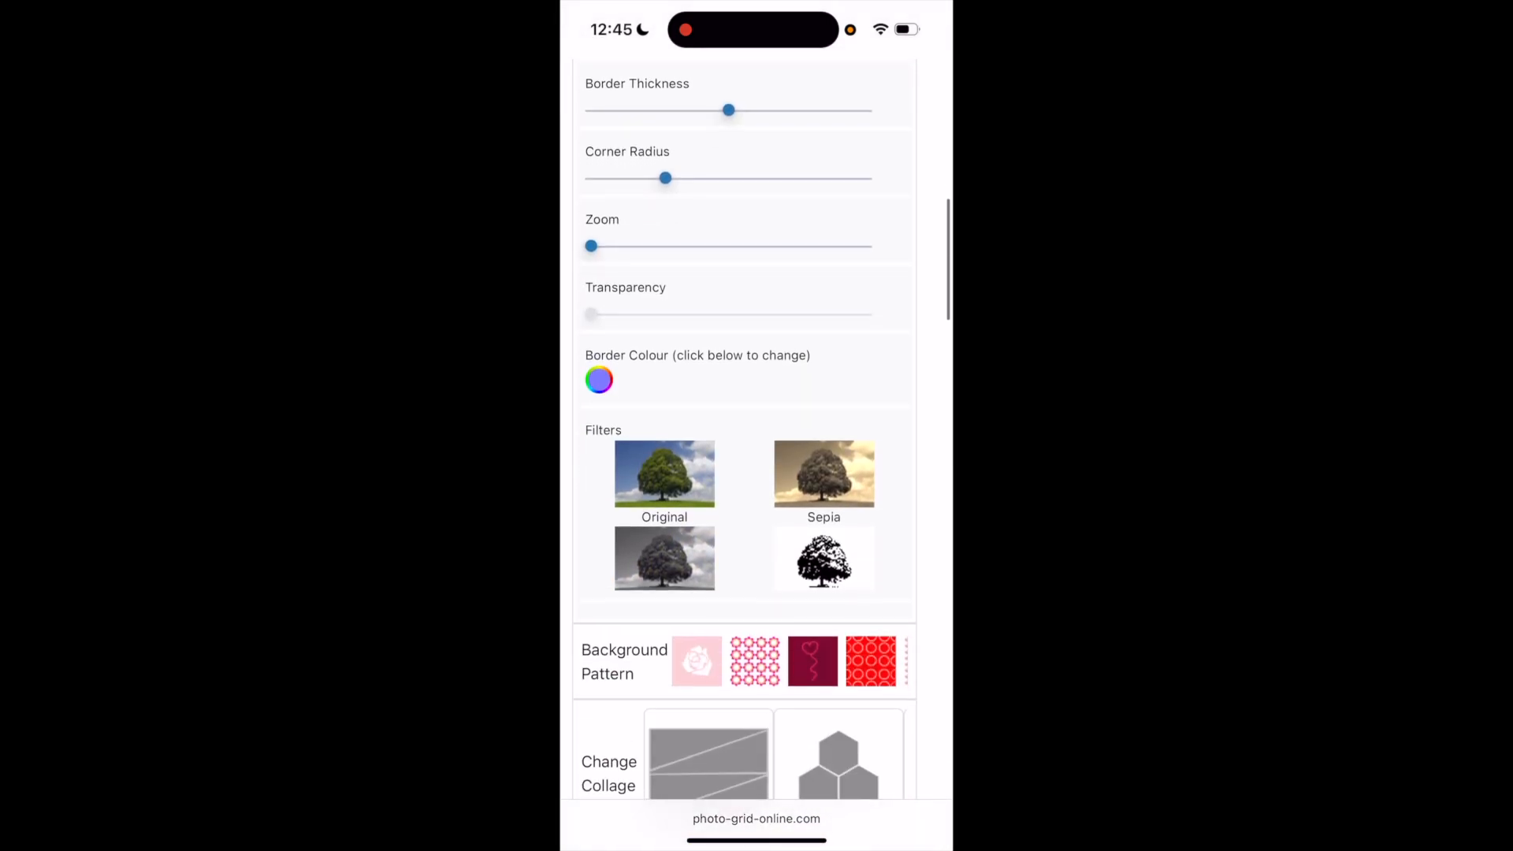
{"action": "scroll", "scroll_direction": "down", "scroll_amount": 3}
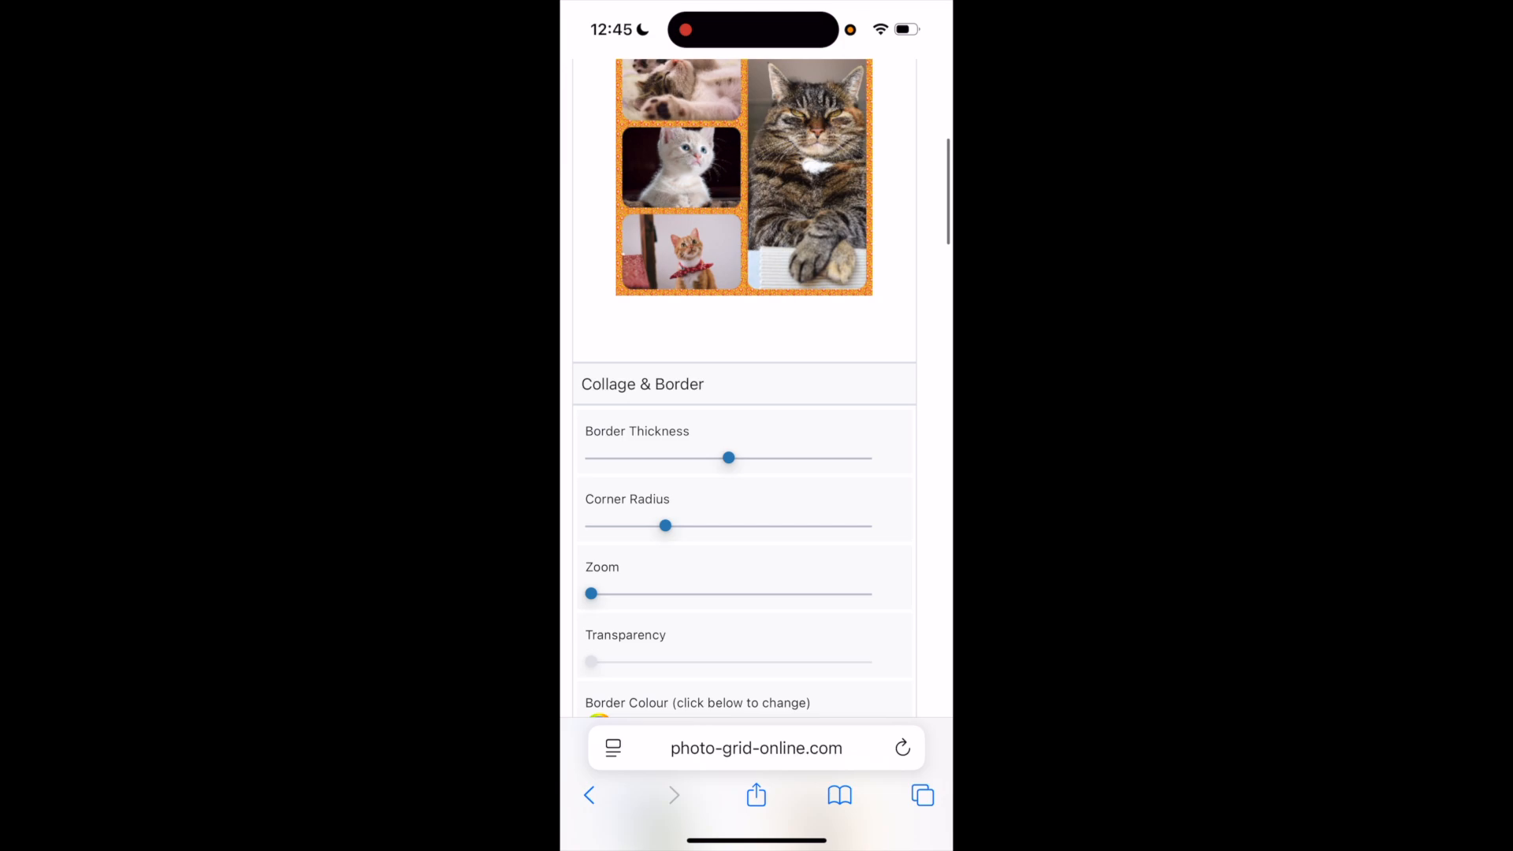
{"action": "scroll", "scroll_direction": "down", "scroll_amount": 3}
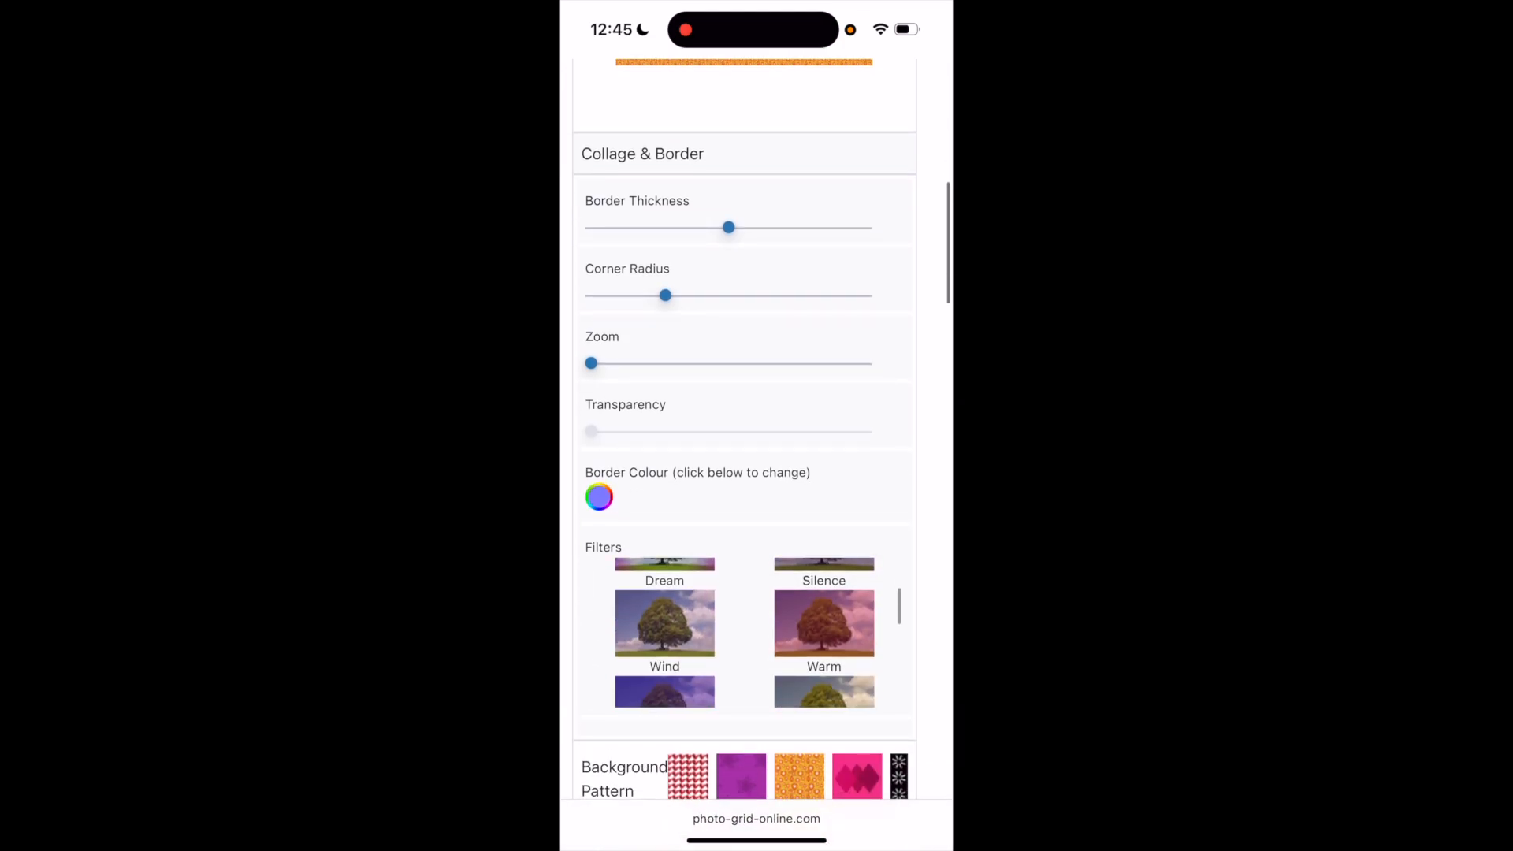
{"action": "scroll", "scroll_direction": "down", "scroll_amount": 3}
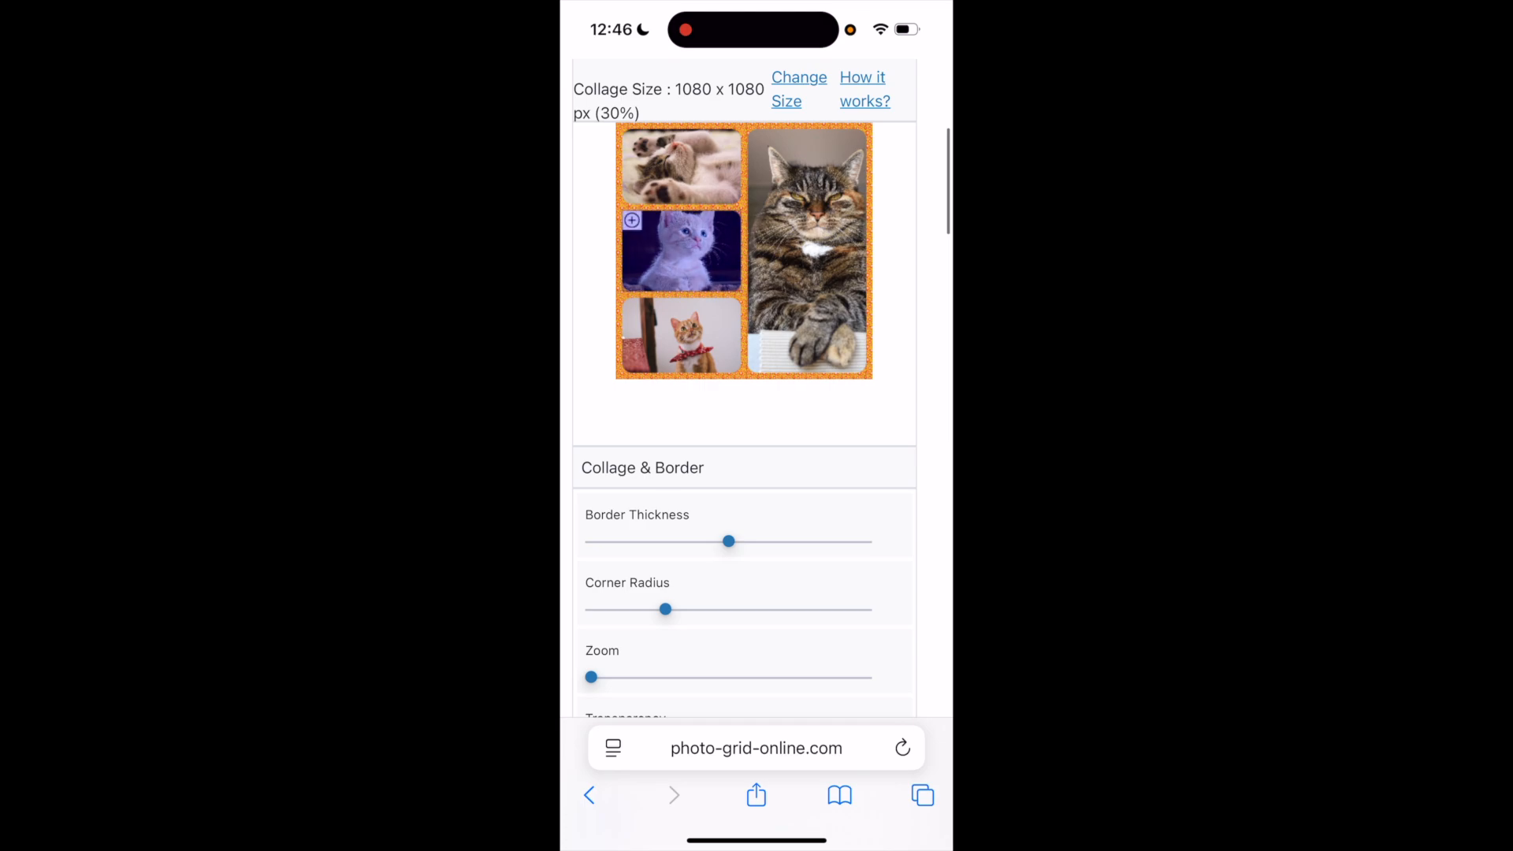
Step: Give the top paws photo a high-contrast black-and-white filter, restoring the kitten's natural colours
{"action": "scroll", "scroll_direction": "down", "scroll_amount": 3}
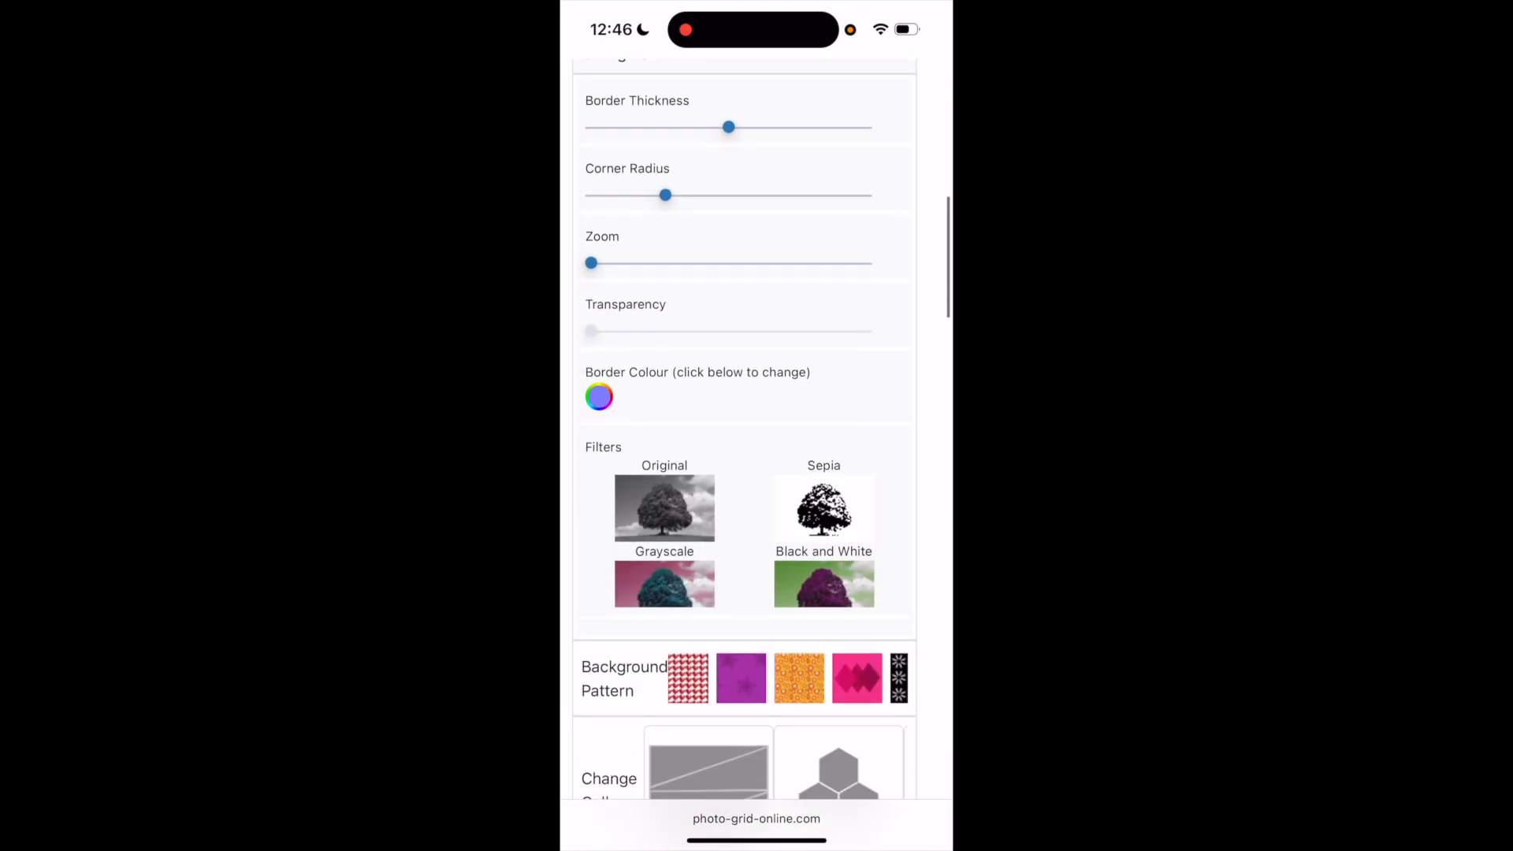
{"action": "scroll", "scroll_direction": "down", "scroll_amount": 3}
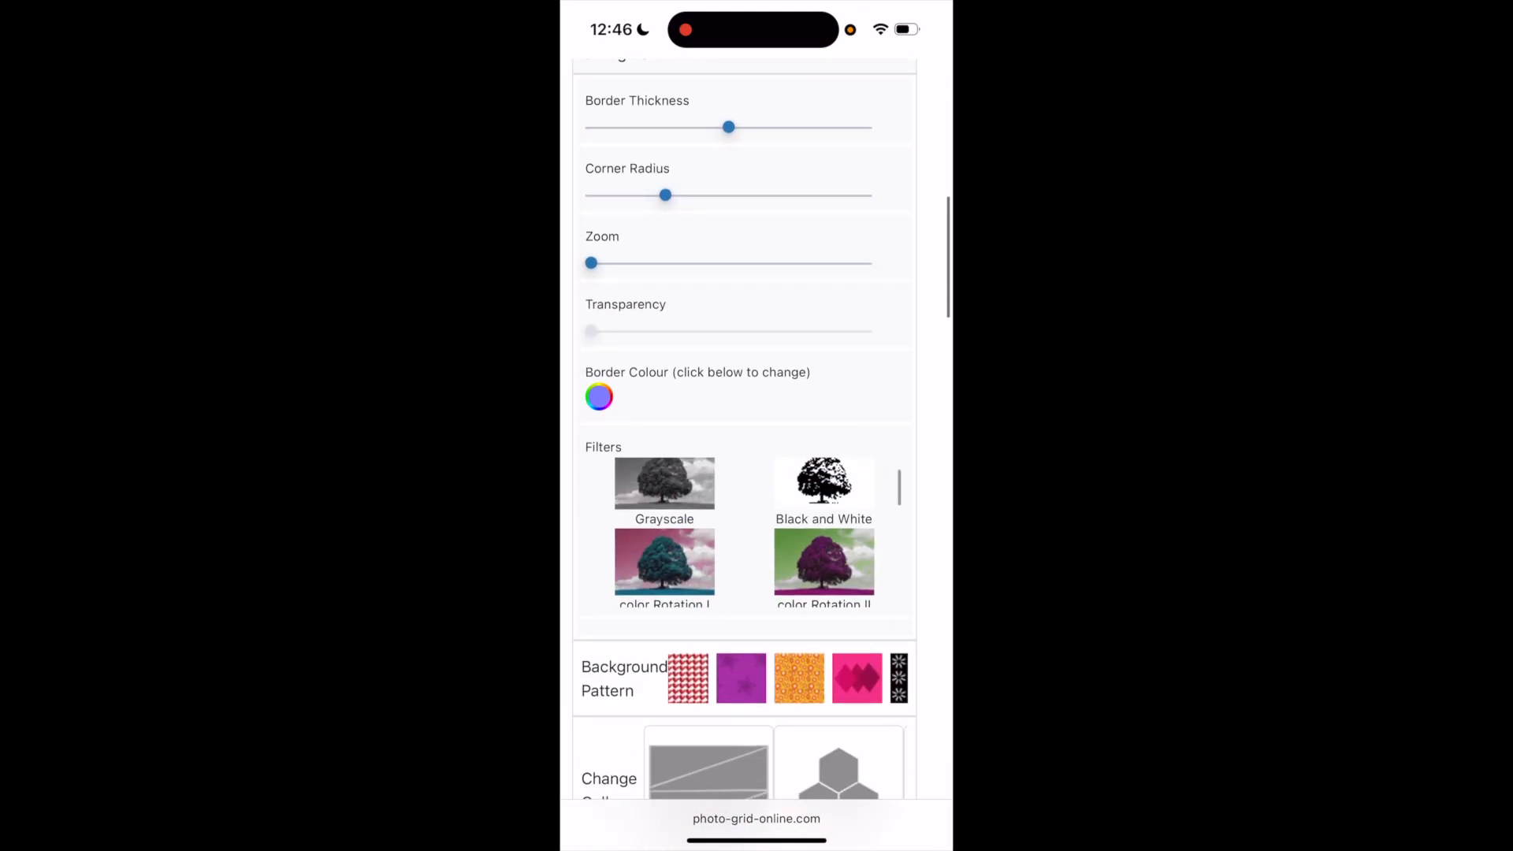
{"action": "scroll", "scroll_direction": "down", "scroll_amount": 3}
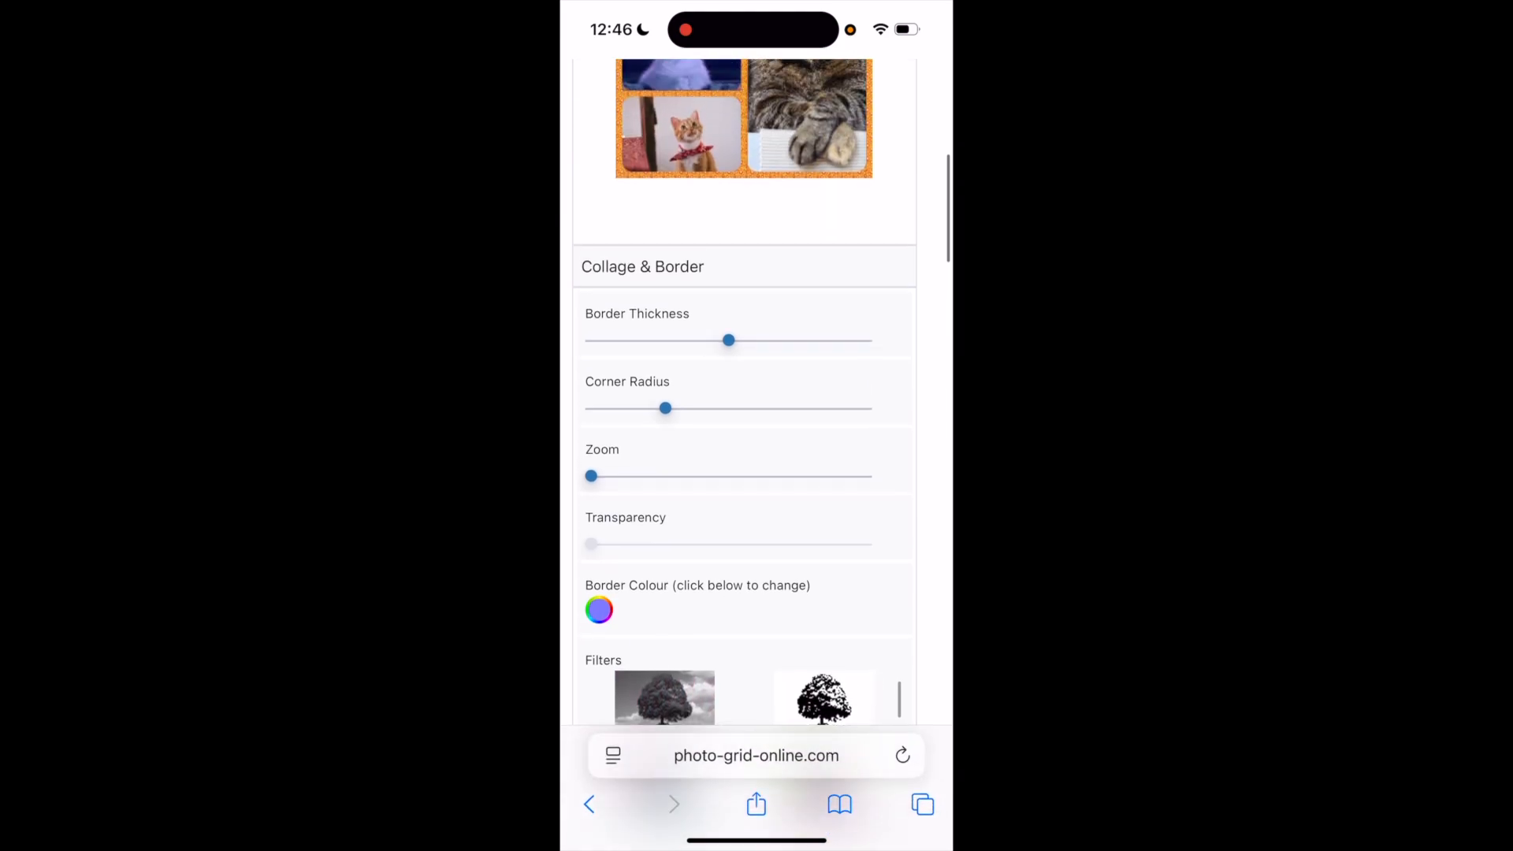
{"action": "scroll", "scroll_direction": "down", "scroll_amount": 3}
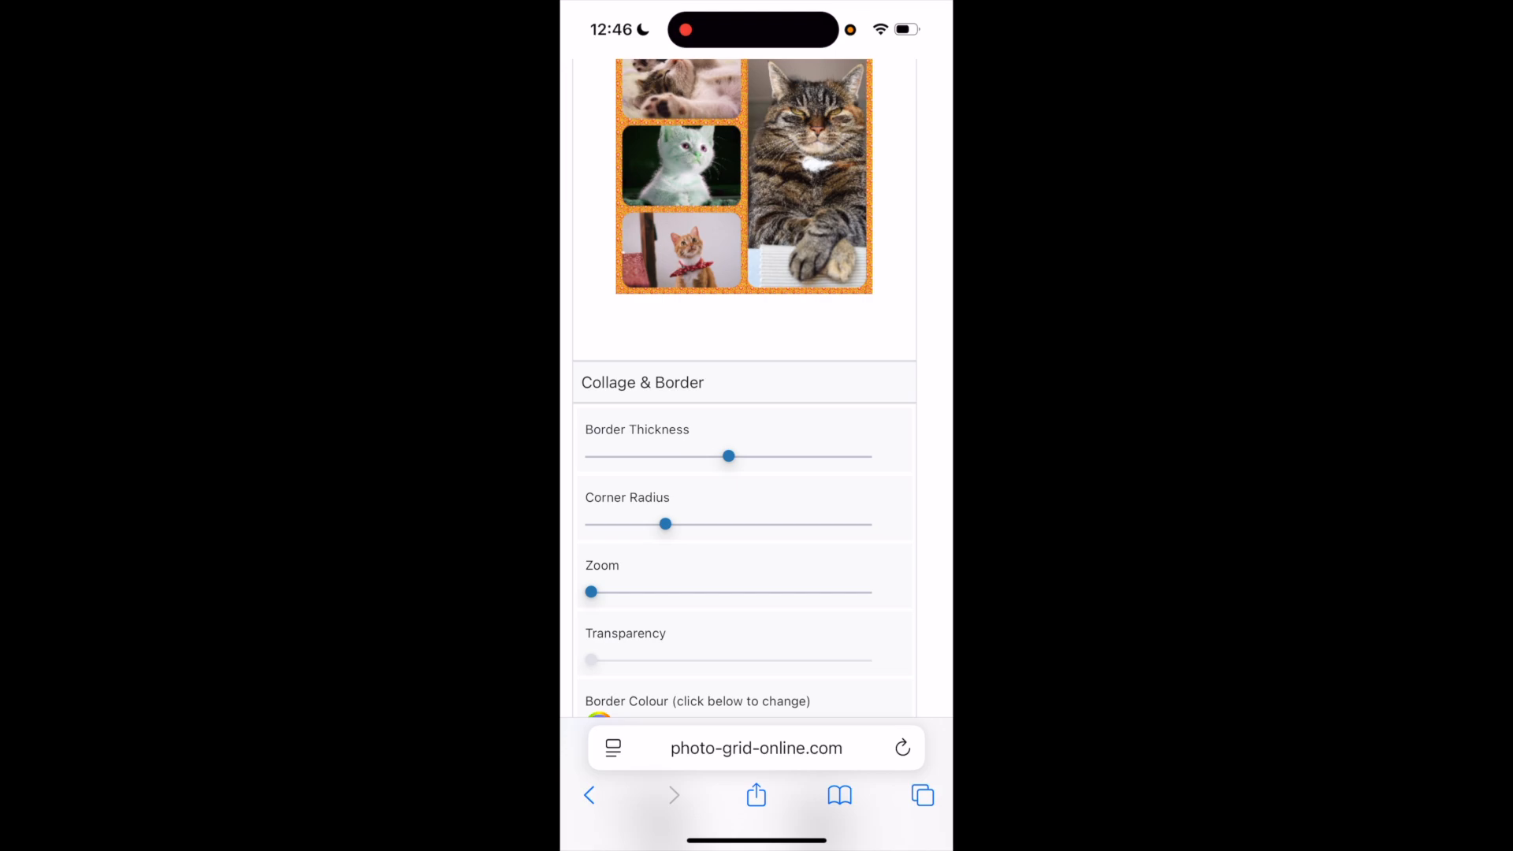
{"action": "scroll", "scroll_direction": "down", "scroll_amount": 3}
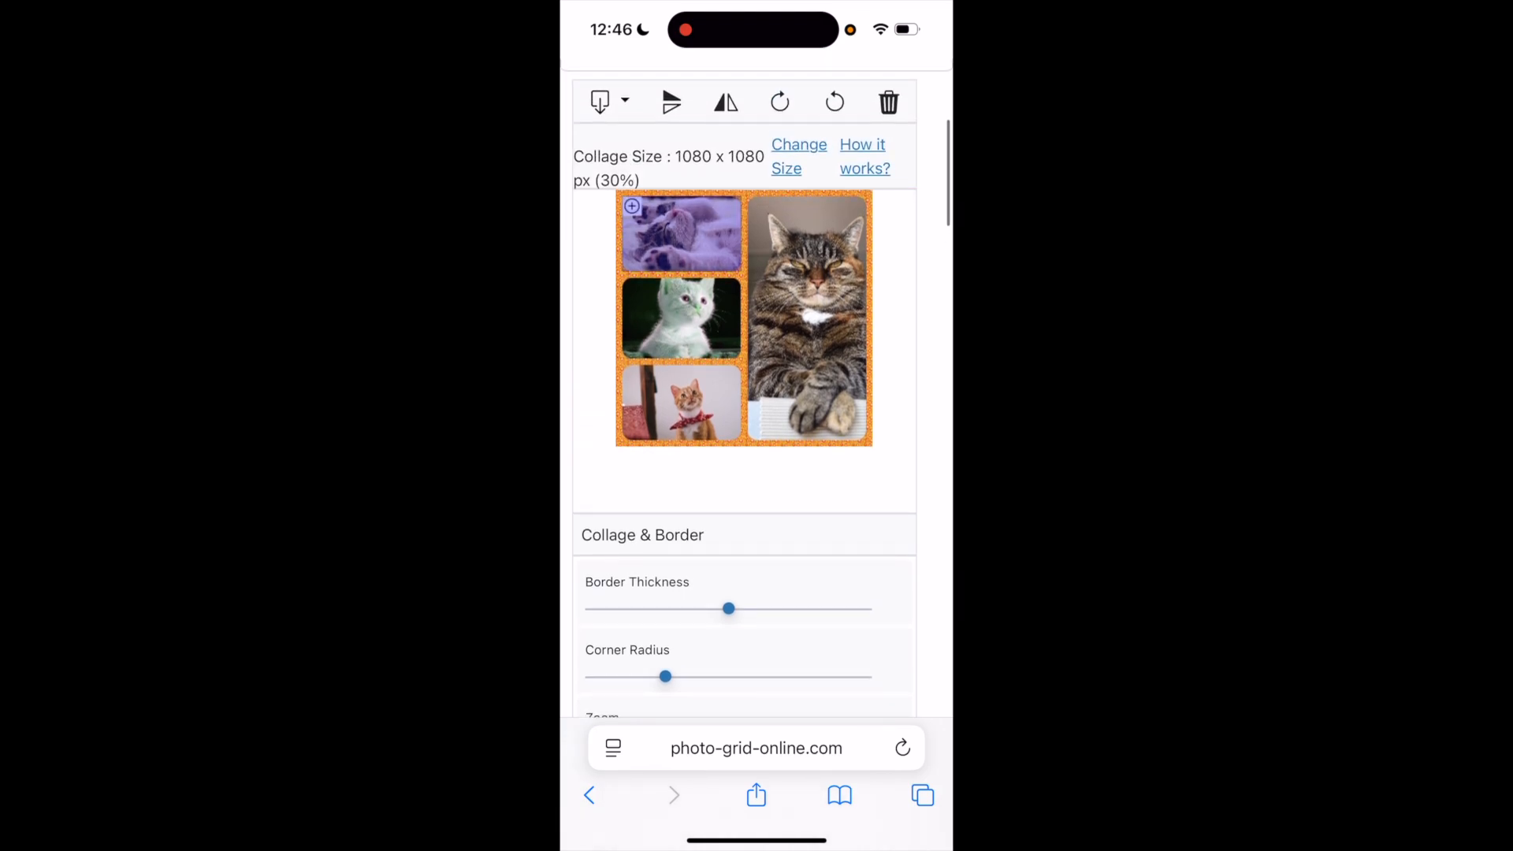
{"action": "scroll", "scroll_direction": "down", "scroll_amount": 3}
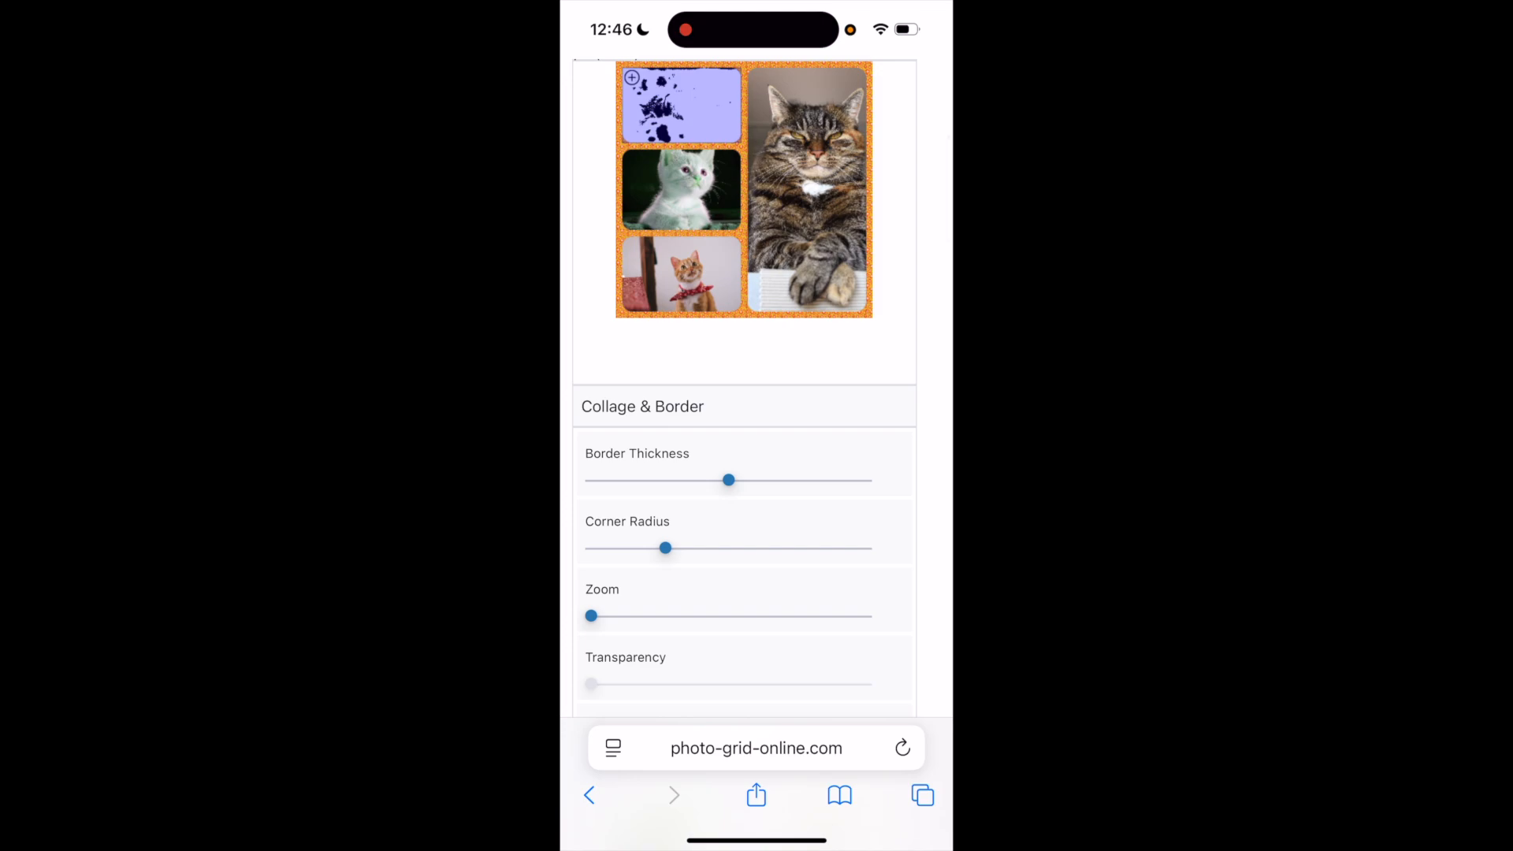
{"action": "scroll", "scroll_direction": "down", "scroll_amount": 3}
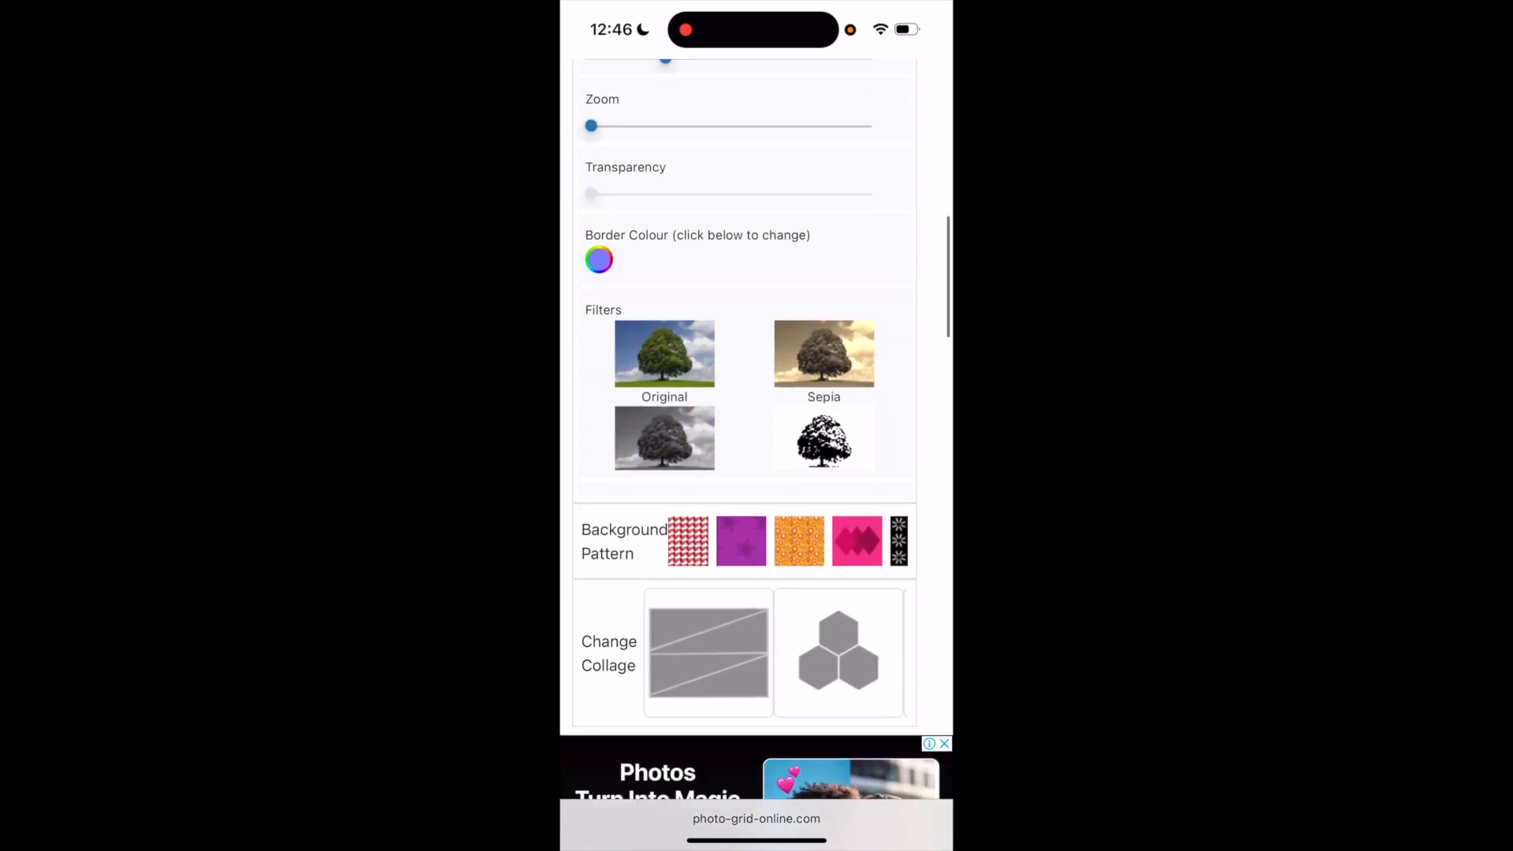
Step: Use the three-hexagon 1024 × 768 layout holding the paws, tabby and kitten photos
{"action": "scroll", "scroll_direction": "down", "scroll_amount": 3}
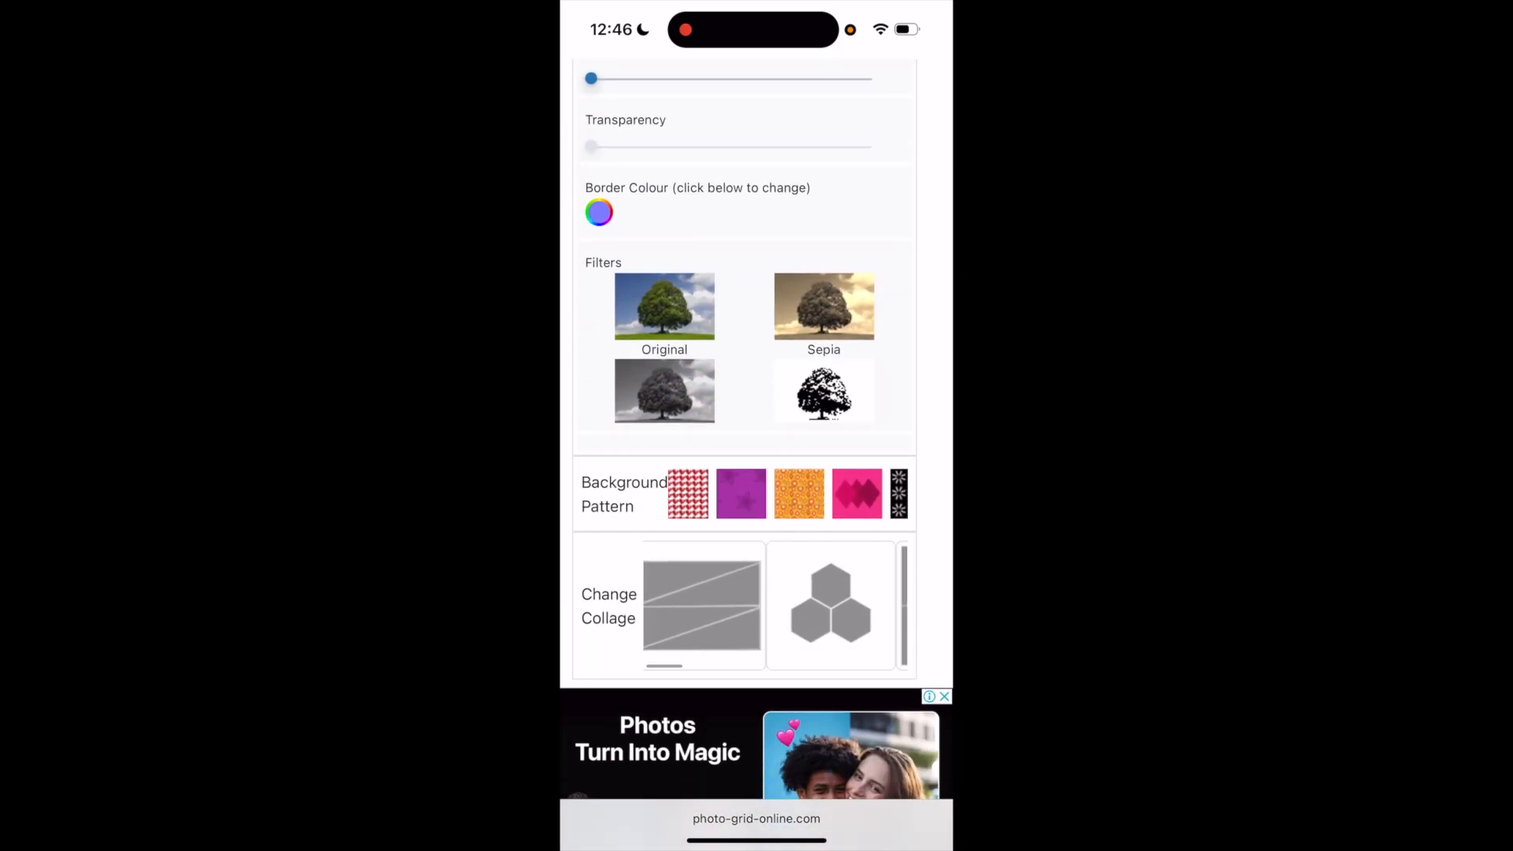
{"action": "scroll", "scroll_direction": "left", "scroll_amount": 3}
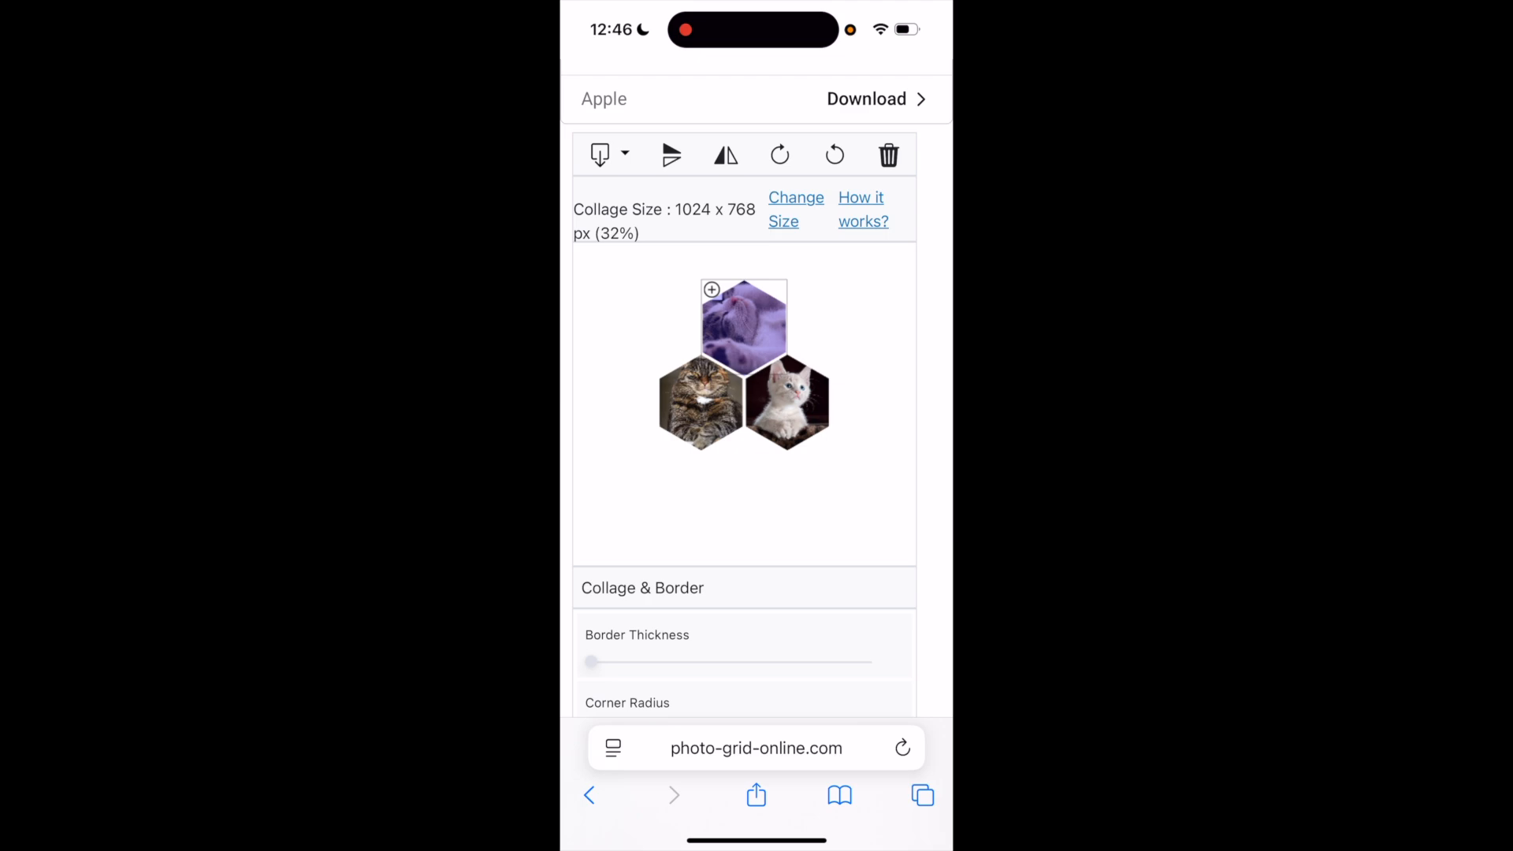
{"action": "left_click_drag", "start_coordinate": [743, 323], "coordinate": [700, 403]}
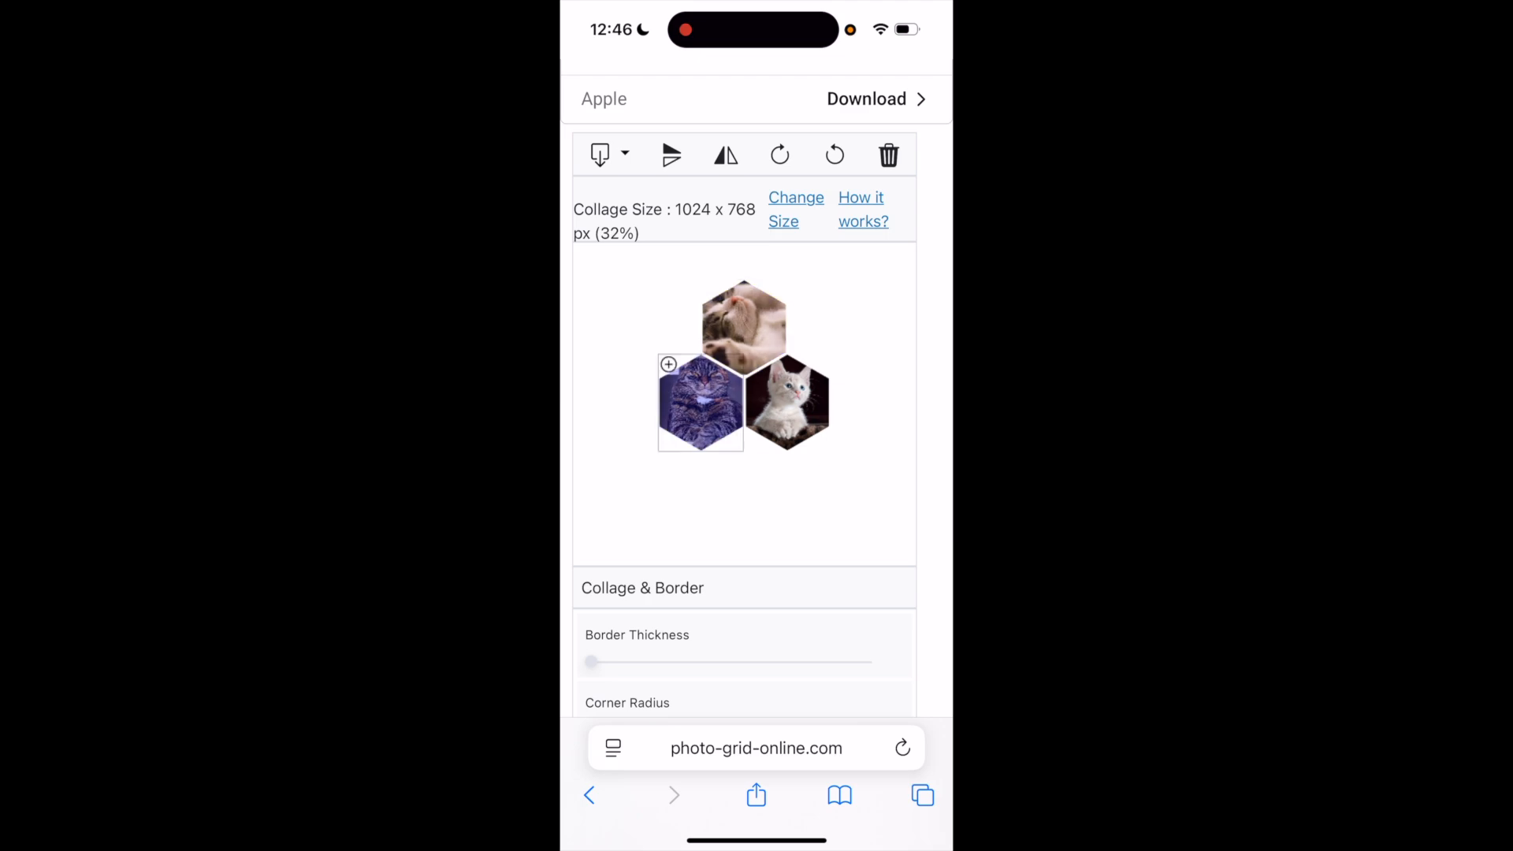
{"action": "left_click", "coordinate": [669, 155]}
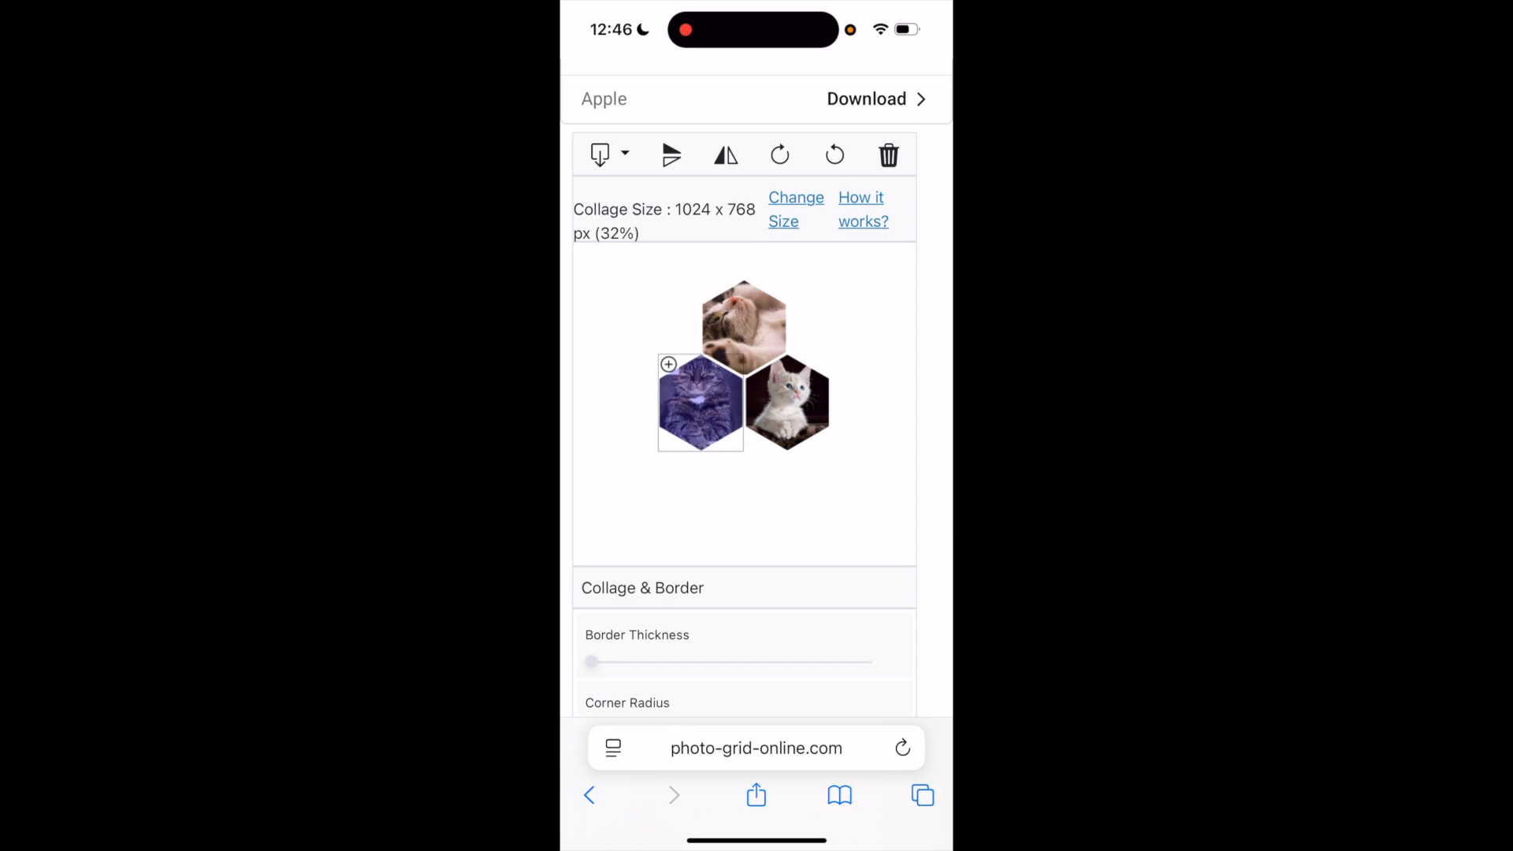
Step: Download the hexagon collage and confirm saving it as photo-grid.webp
{"action": "left_click", "coordinate": [625, 154]}
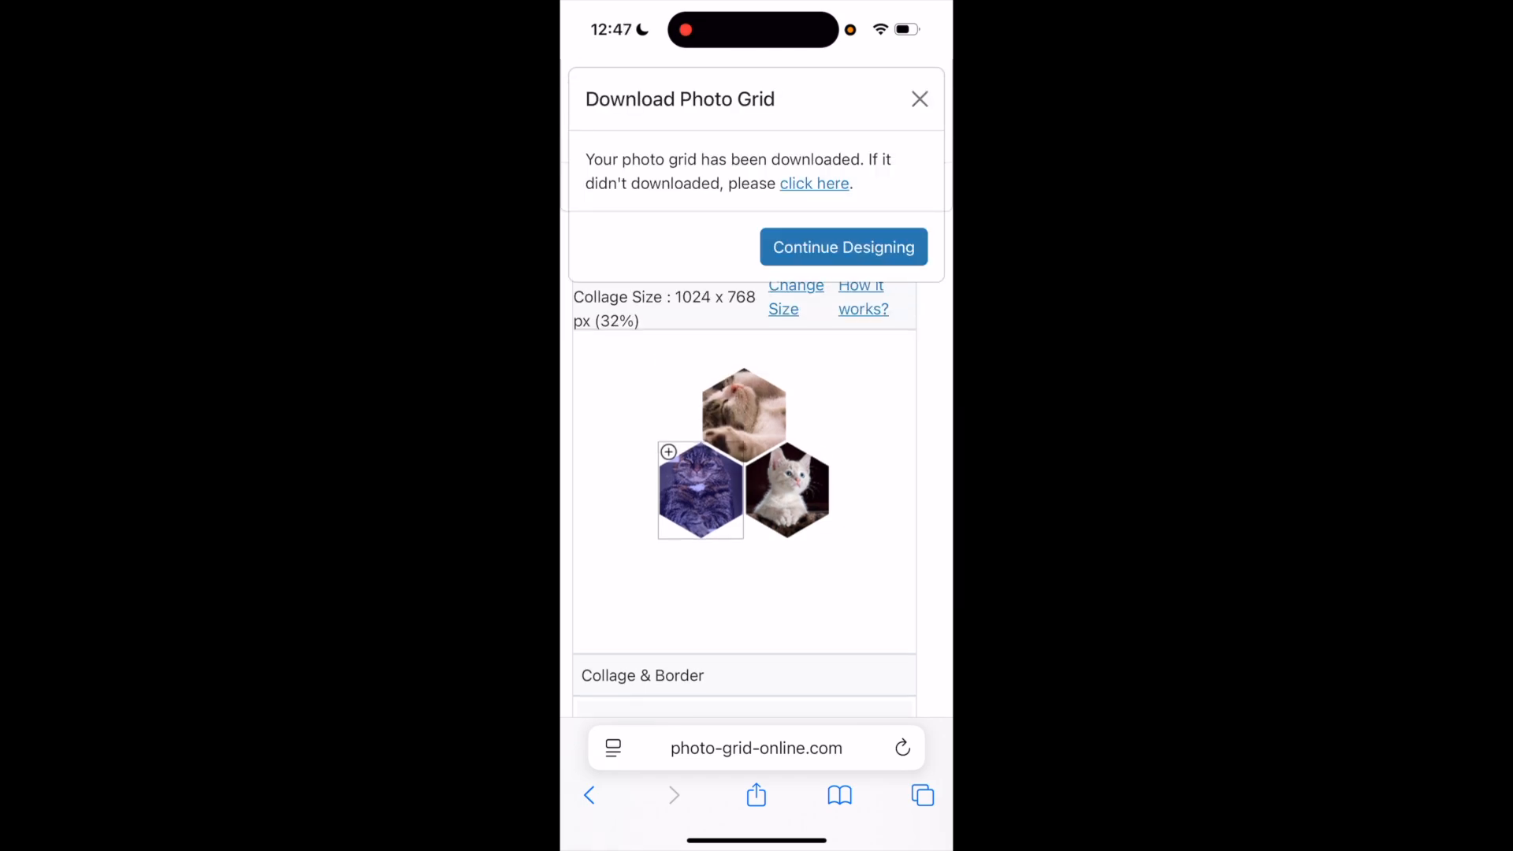
{"action": "scroll", "scroll_direction": "down", "scroll_amount": 3}
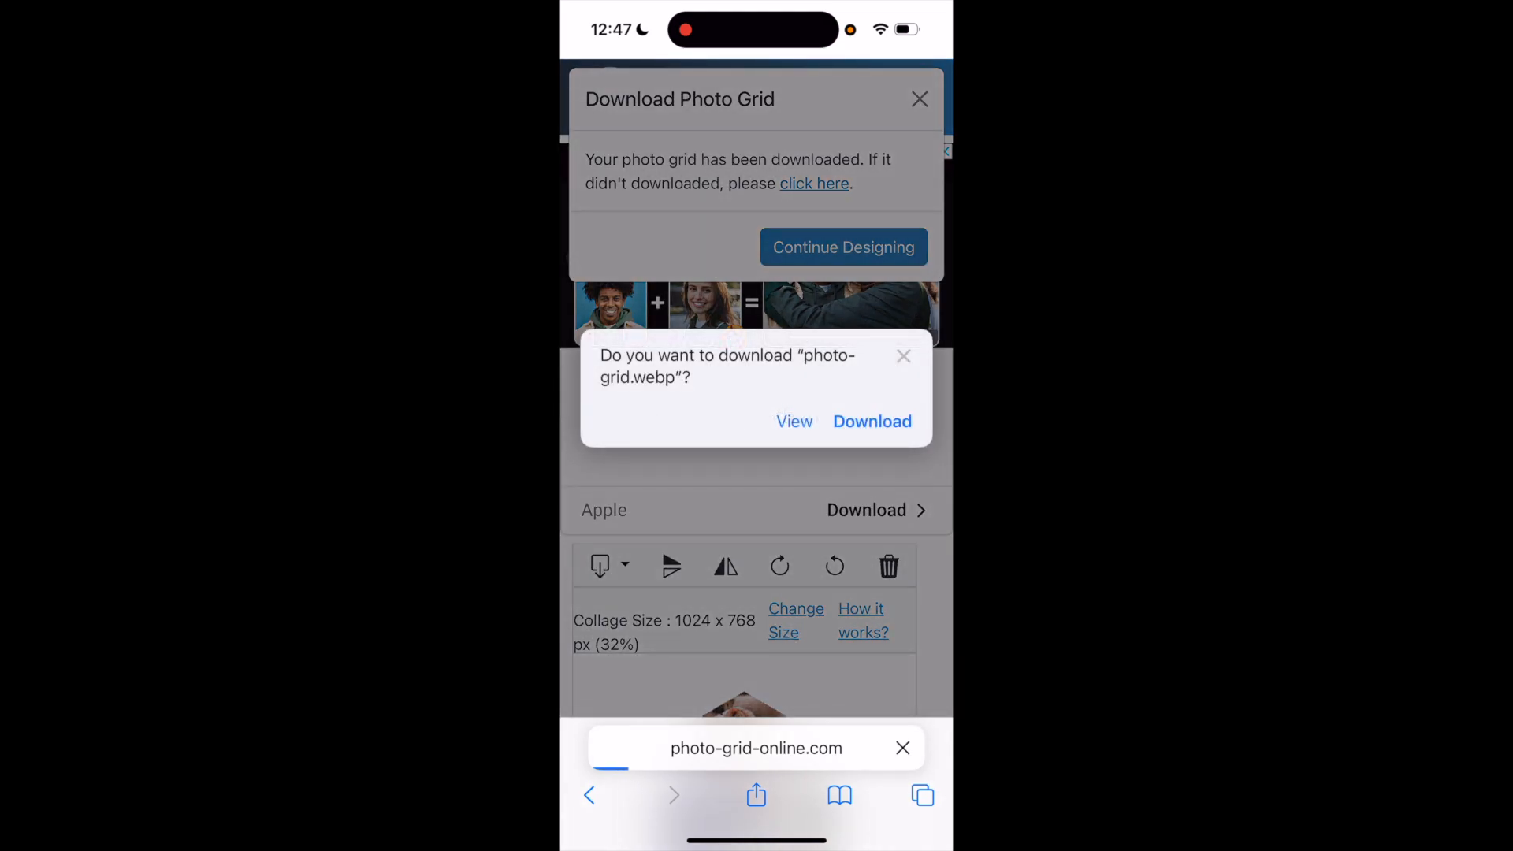
{"action": "left_click", "coordinate": [870, 422]}
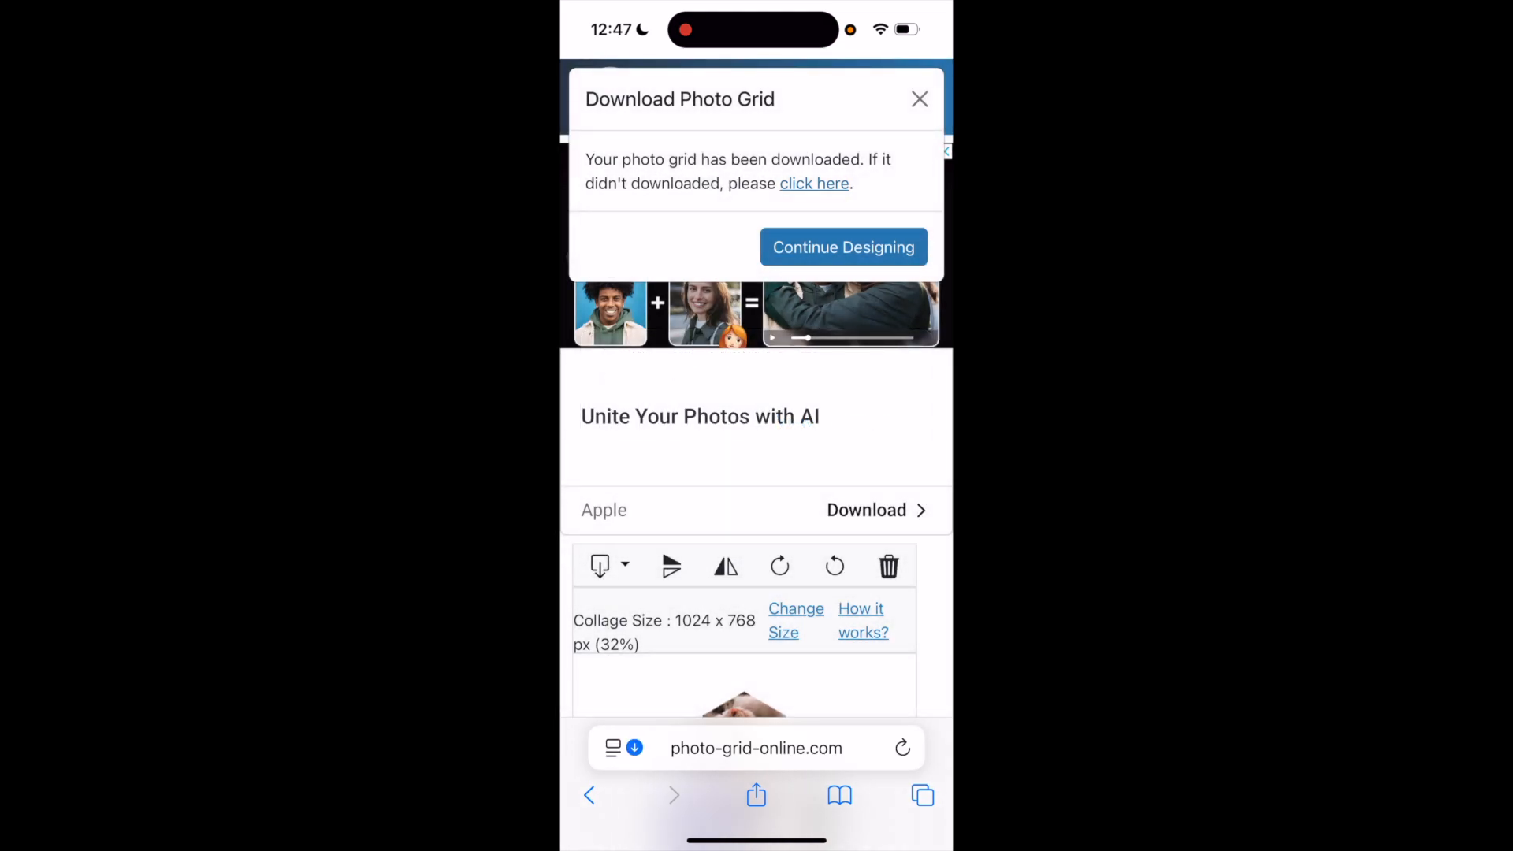